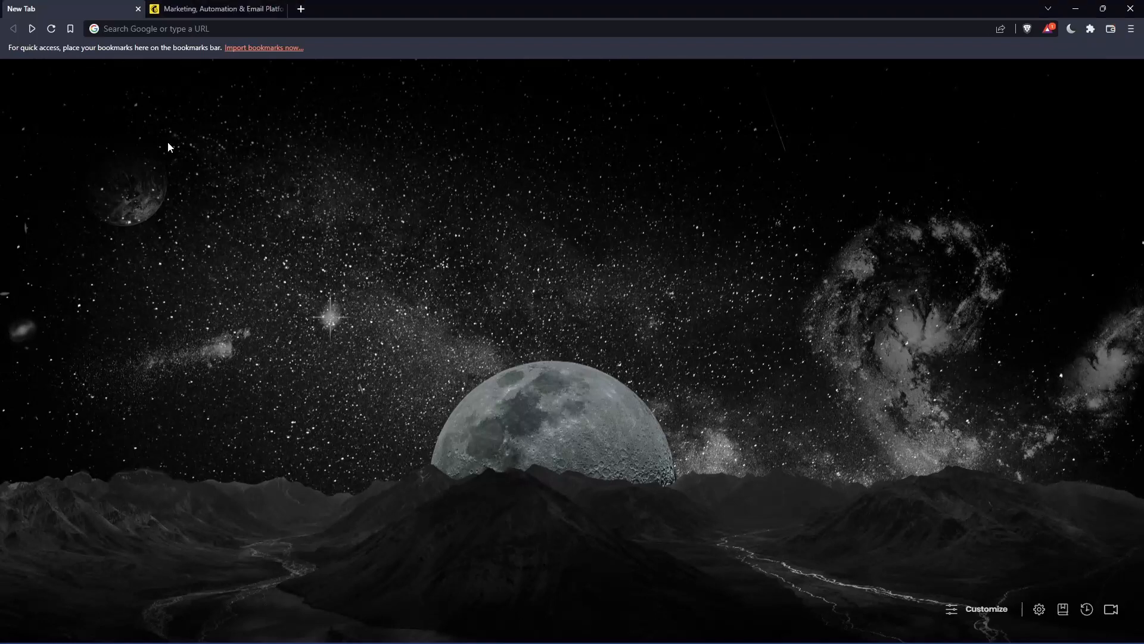
mouse_move(549, 272)
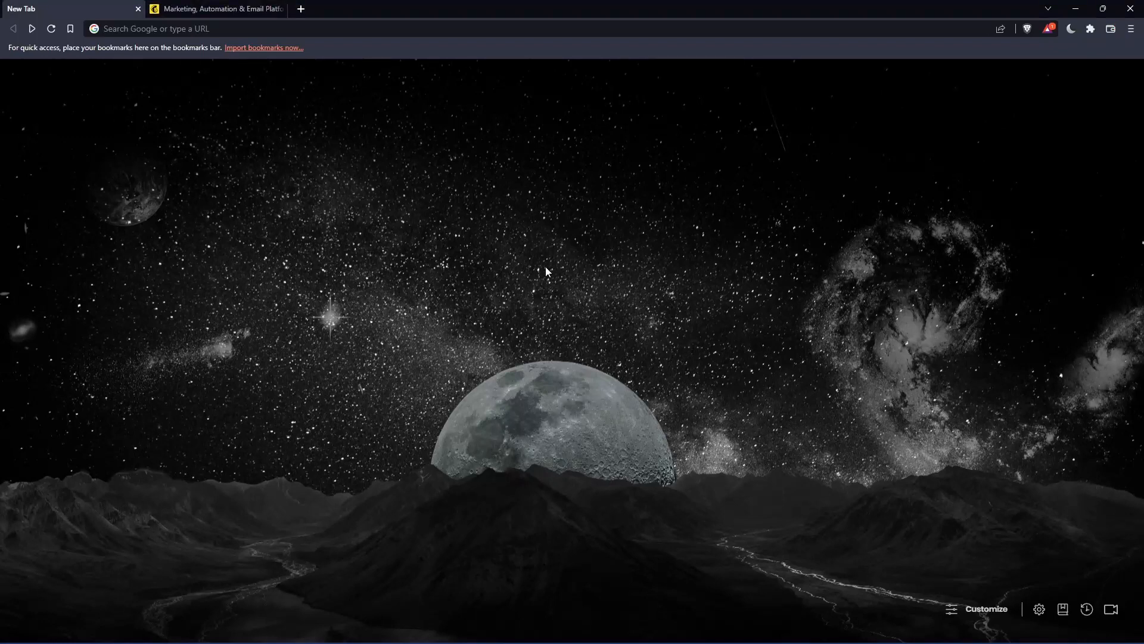
mouse_move(532, 300)
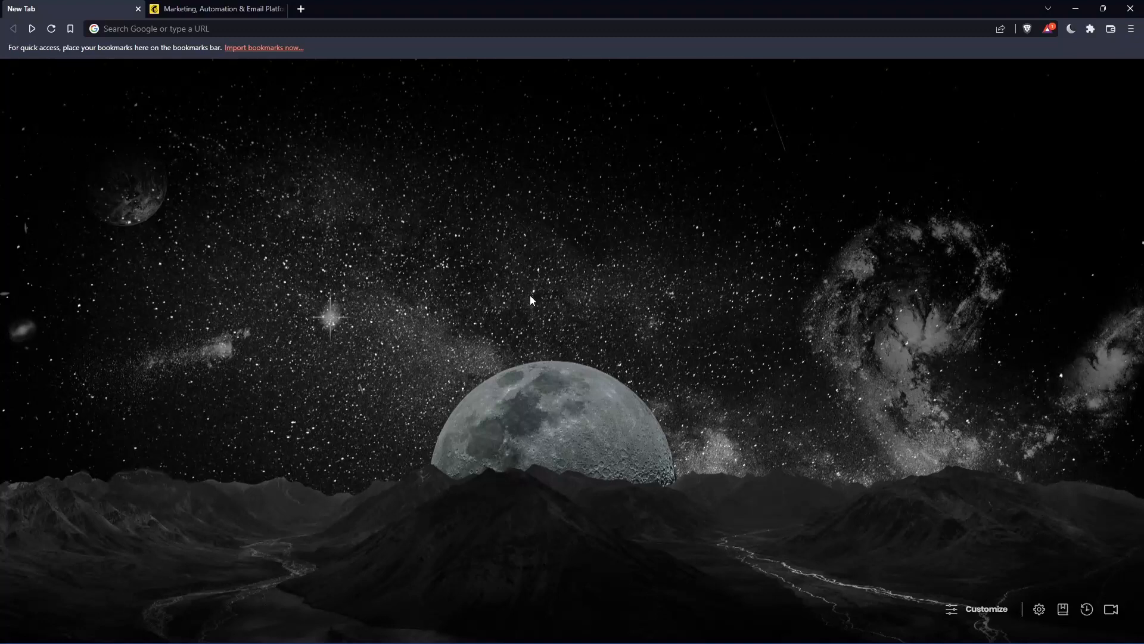
mouse_move(456, 300)
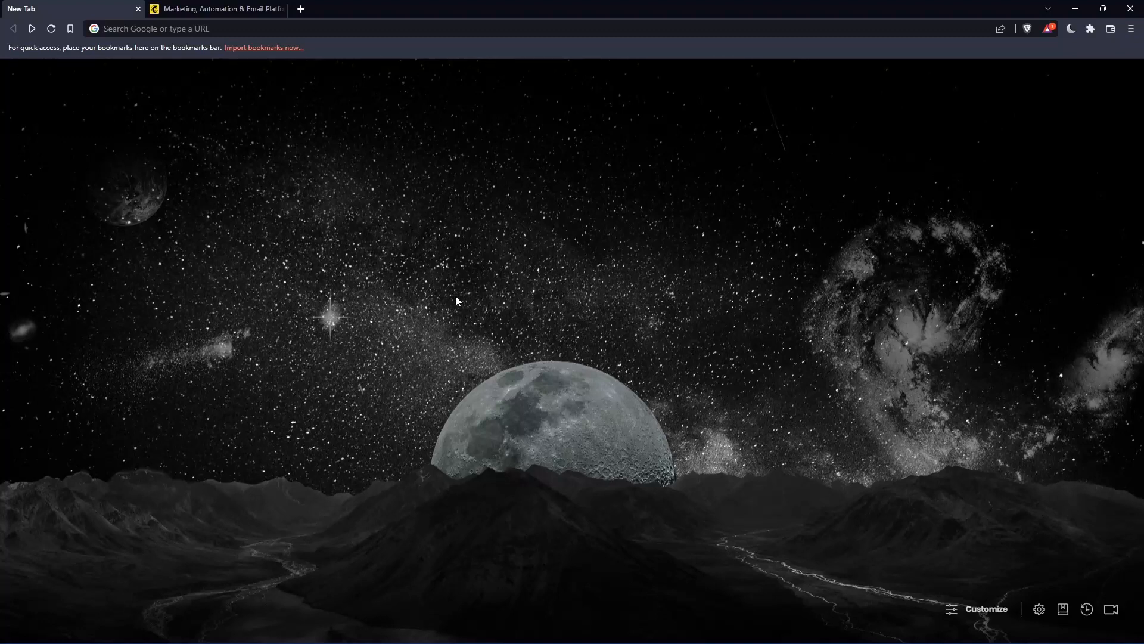
mouse_move(240, 33)
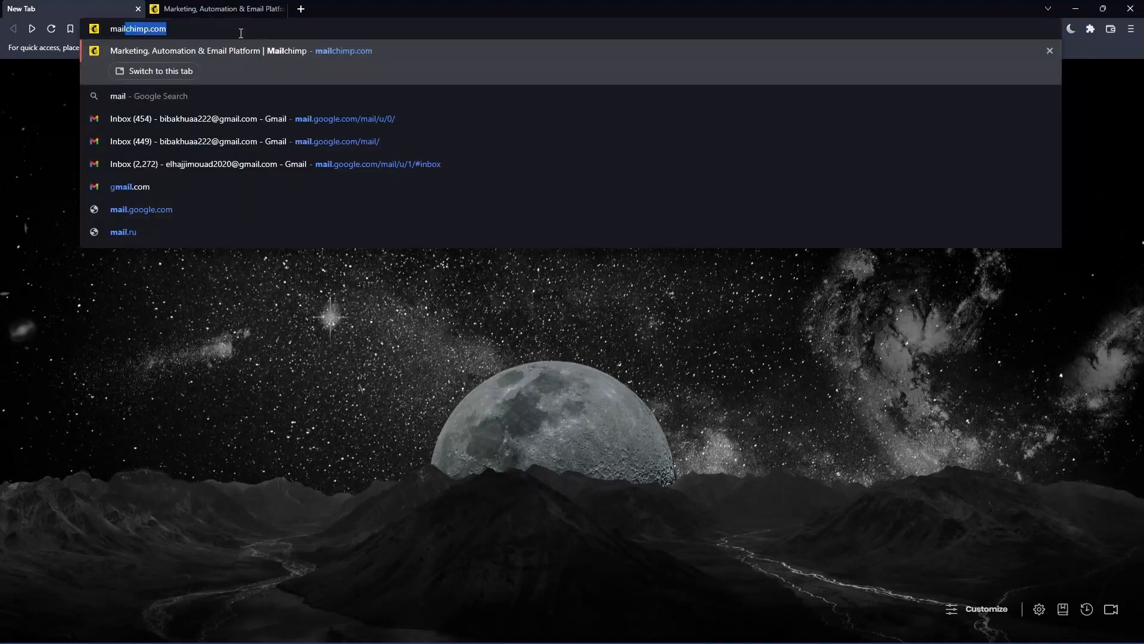
Load mailchimp.com and bring the Premium, Standard, Essentials and Free plans into view.
text(mailchimp.com)
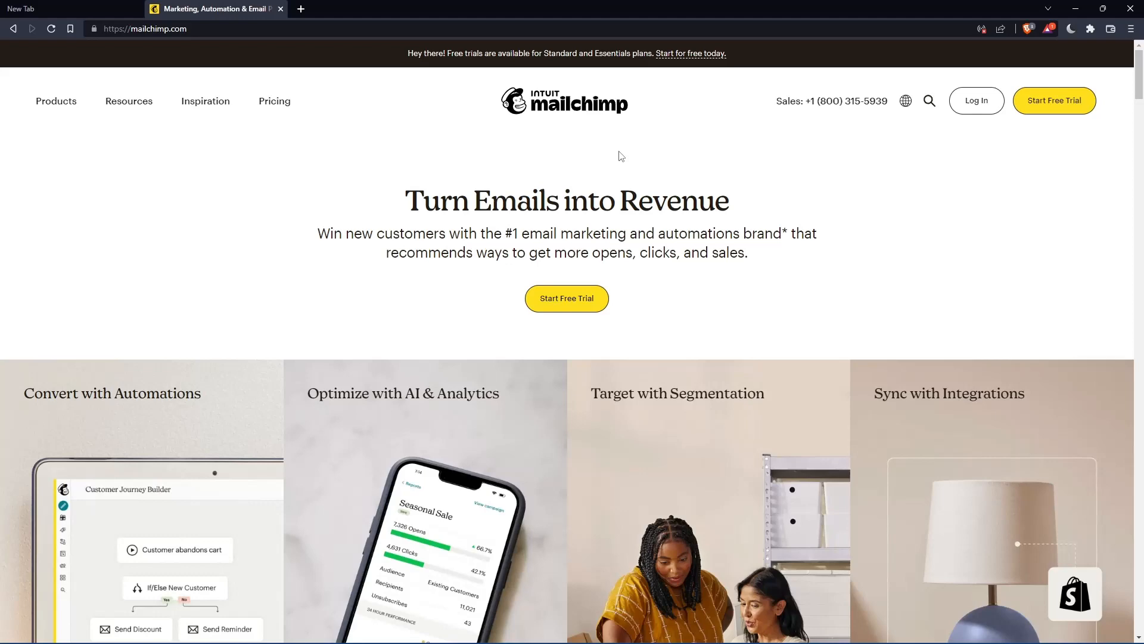
mouse_move(976, 113)
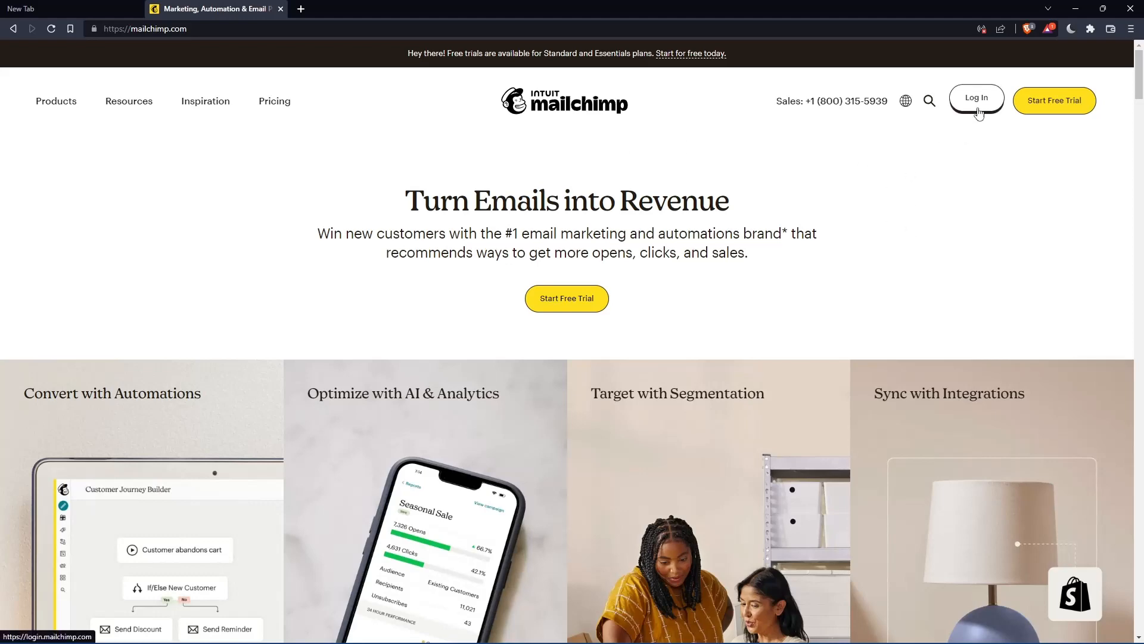
click(976, 100)
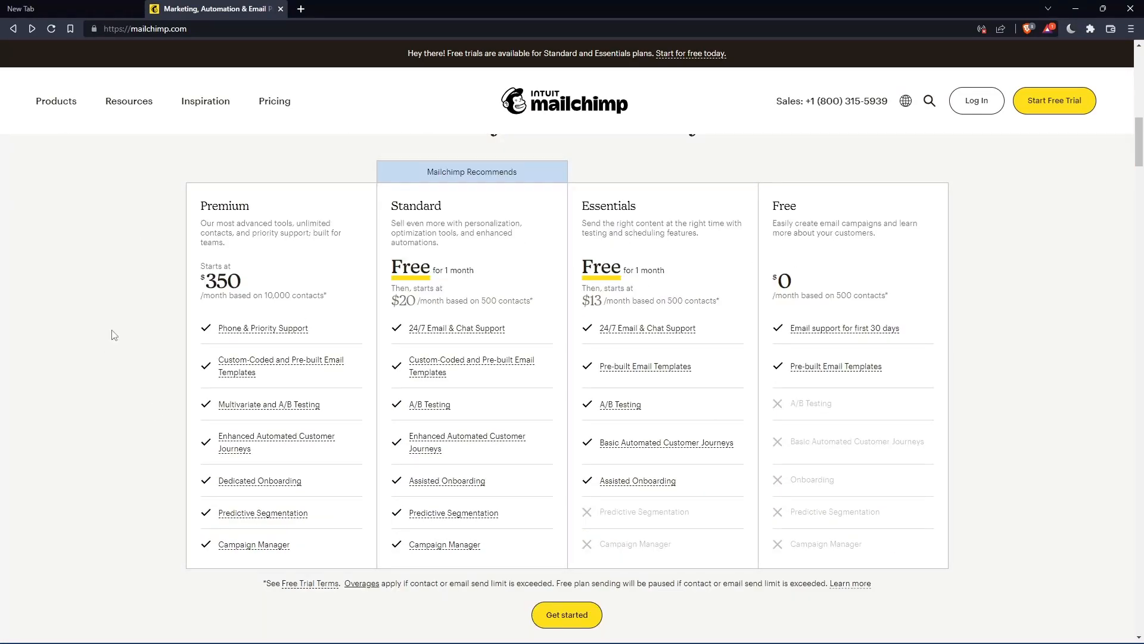
mouse_move(652, 287)
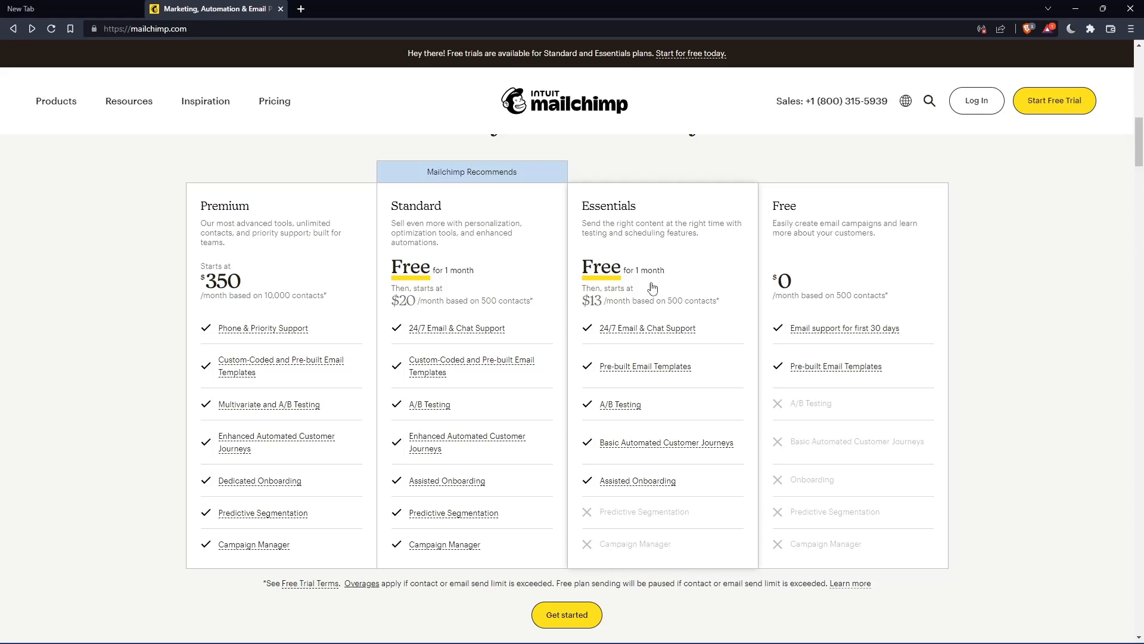
mouse_move(905, 339)
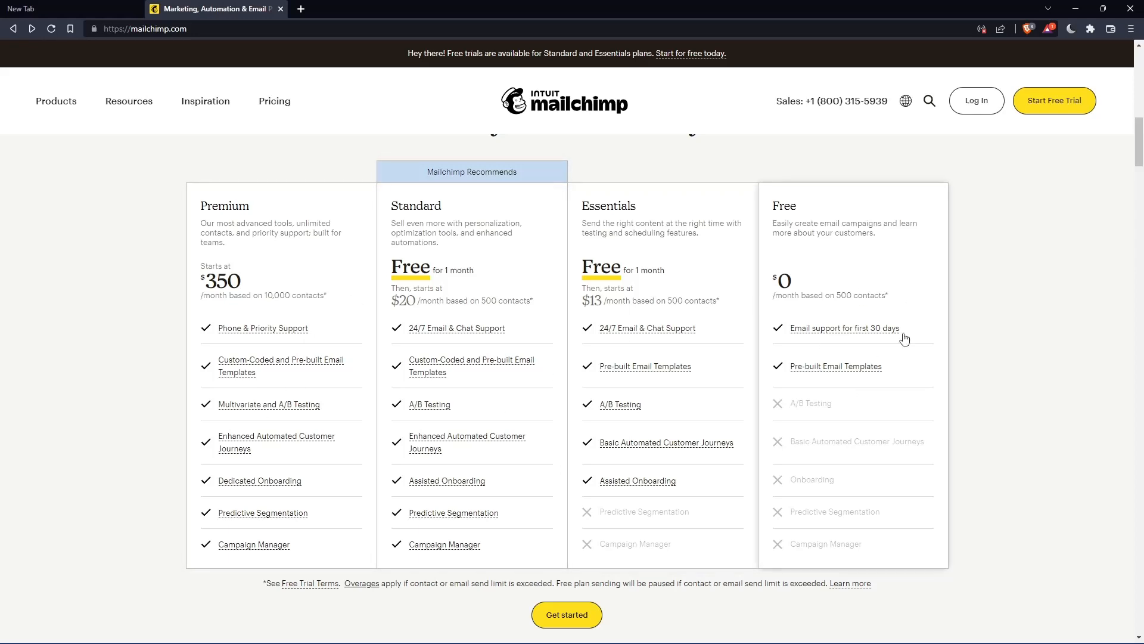
mouse_move(604, 352)
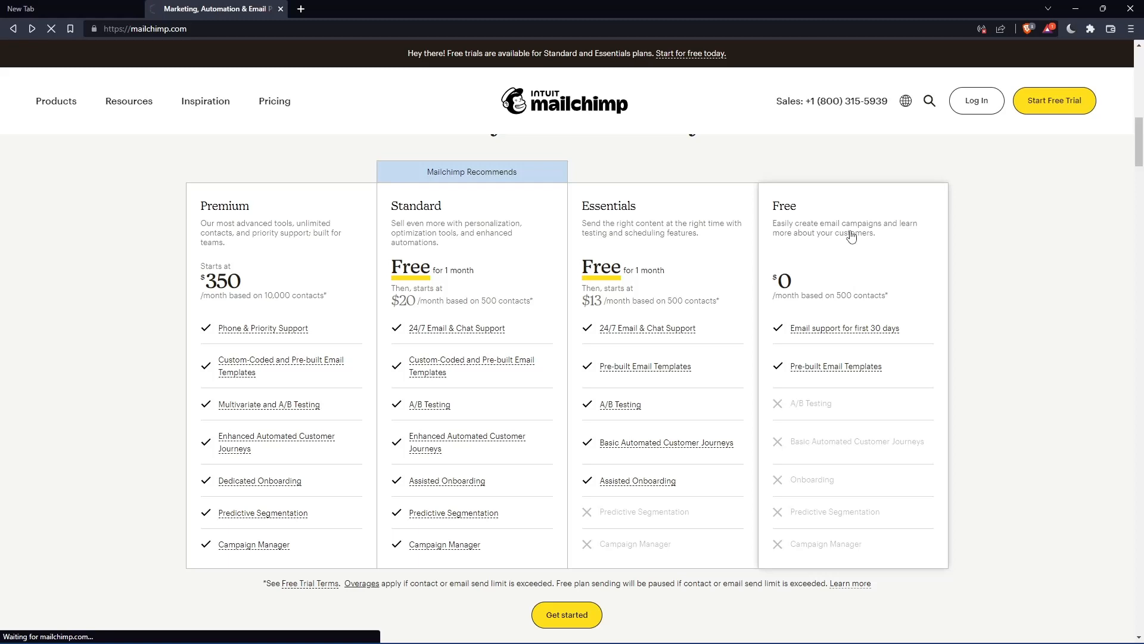
Open the Marketing Platform pricing page and choose Sign Up Free under the Free plan.
click(274, 100)
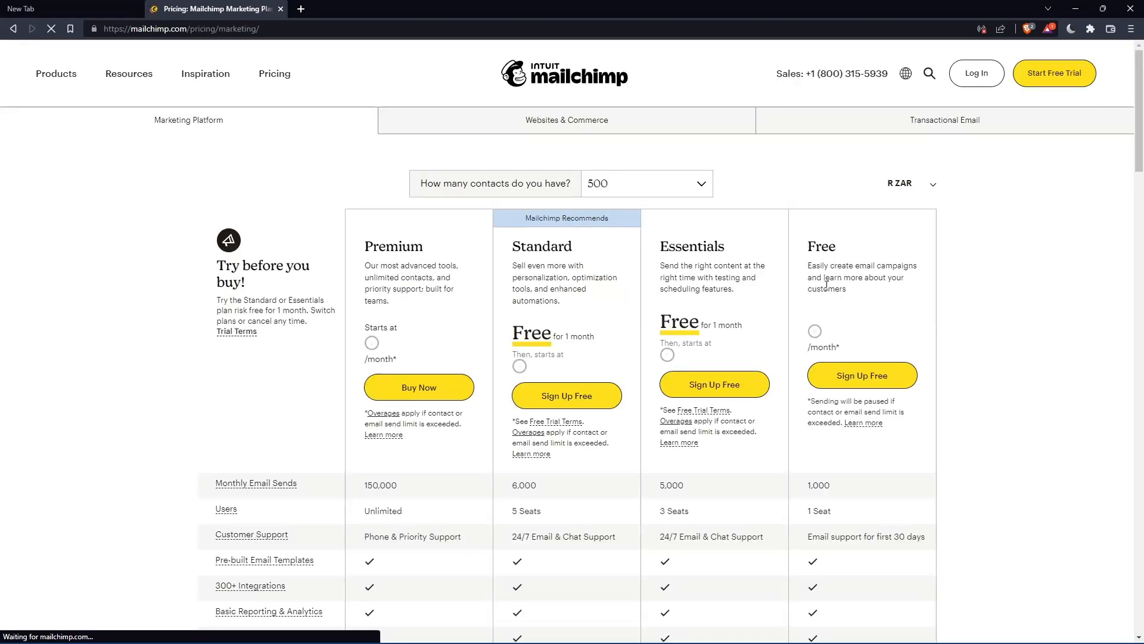
click(911, 183)
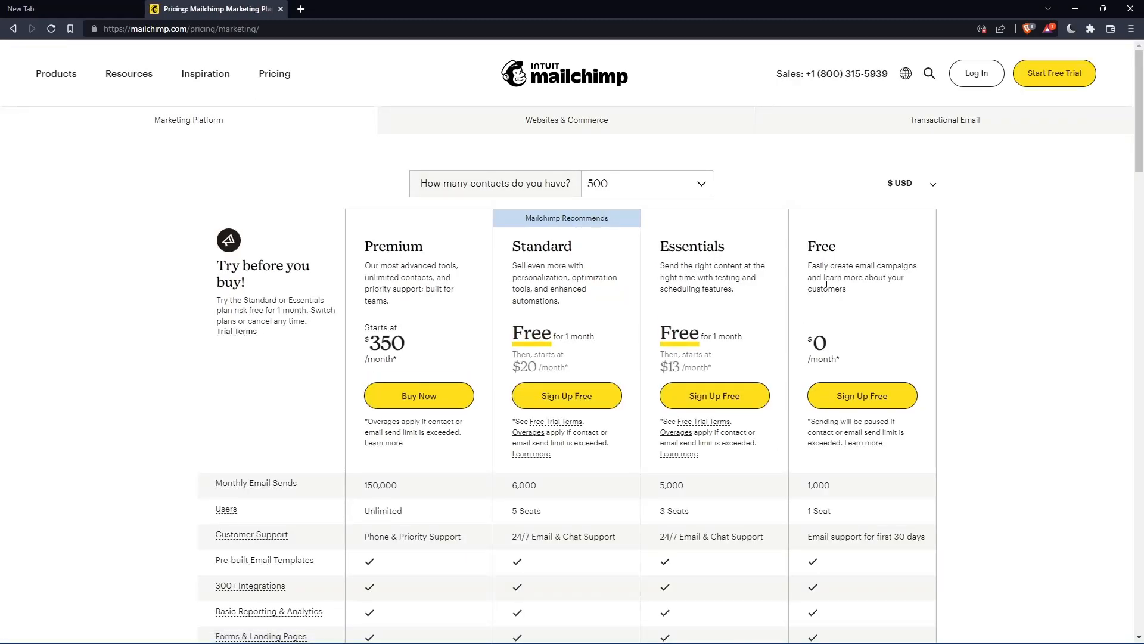
mouse_move(808, 266)
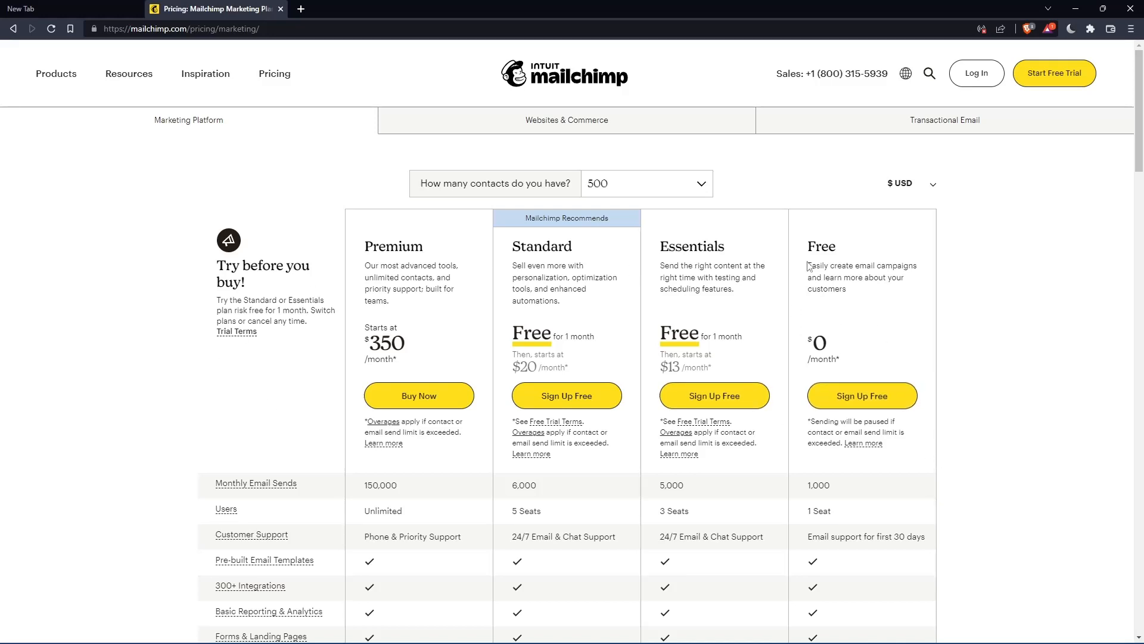
click(862, 394)
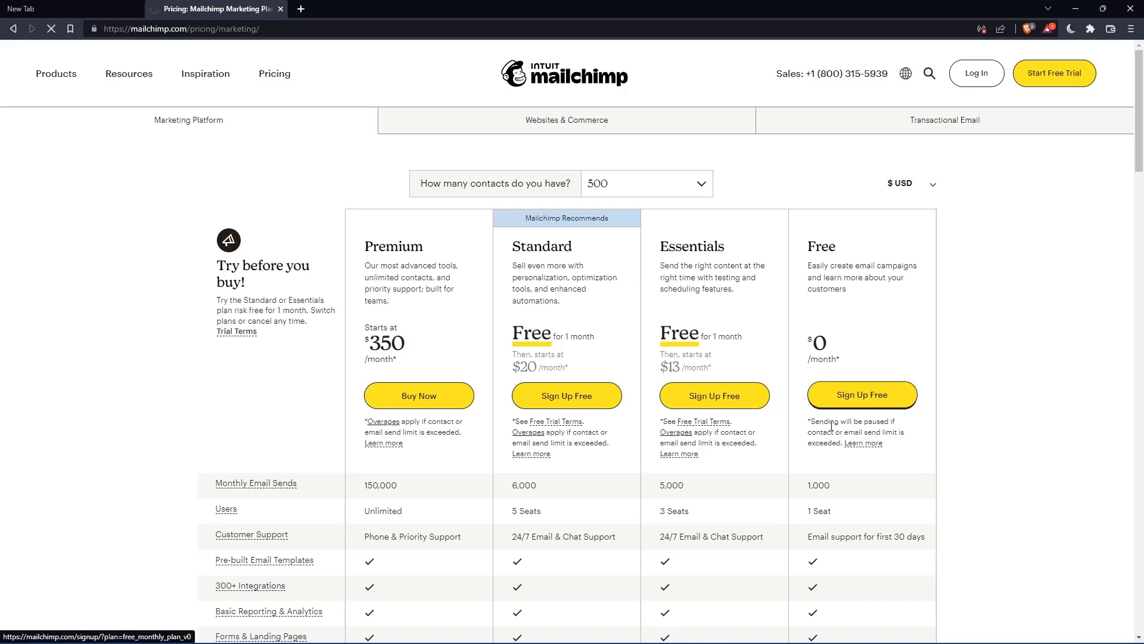
Create the account with a saved email address and continue setup on the Free plan.
click(862, 395)
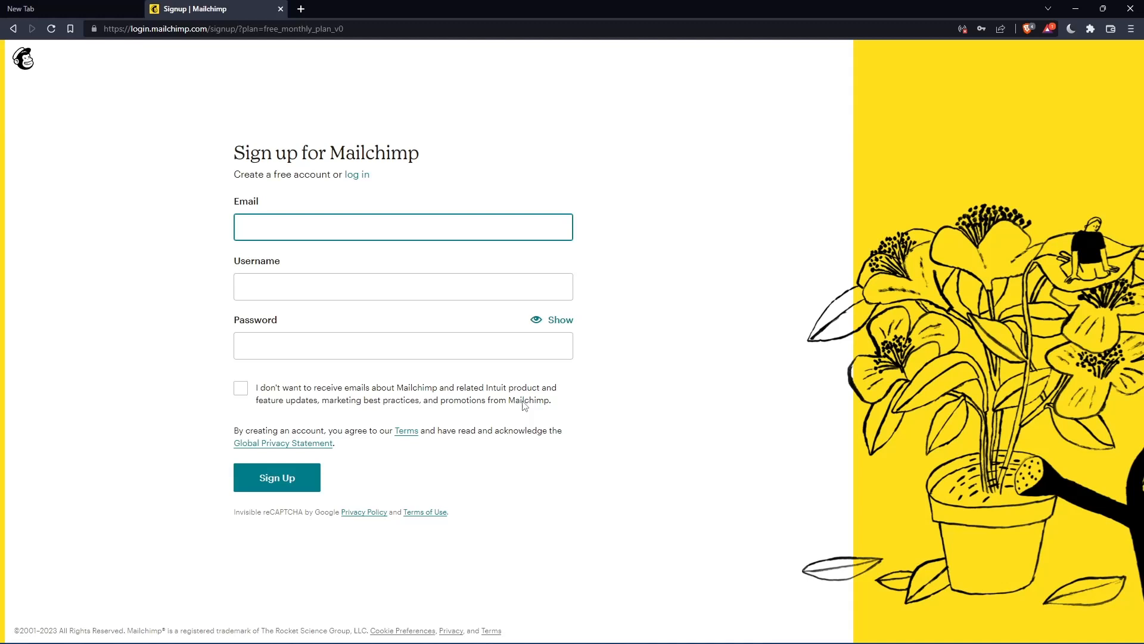
click(401, 226)
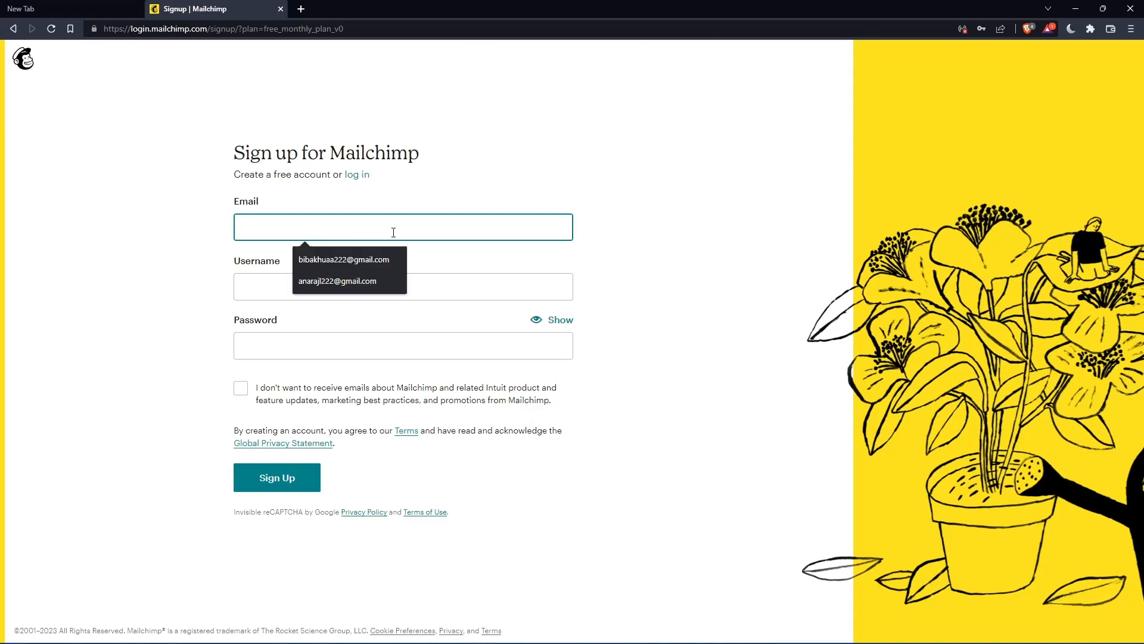
click(644, 198)
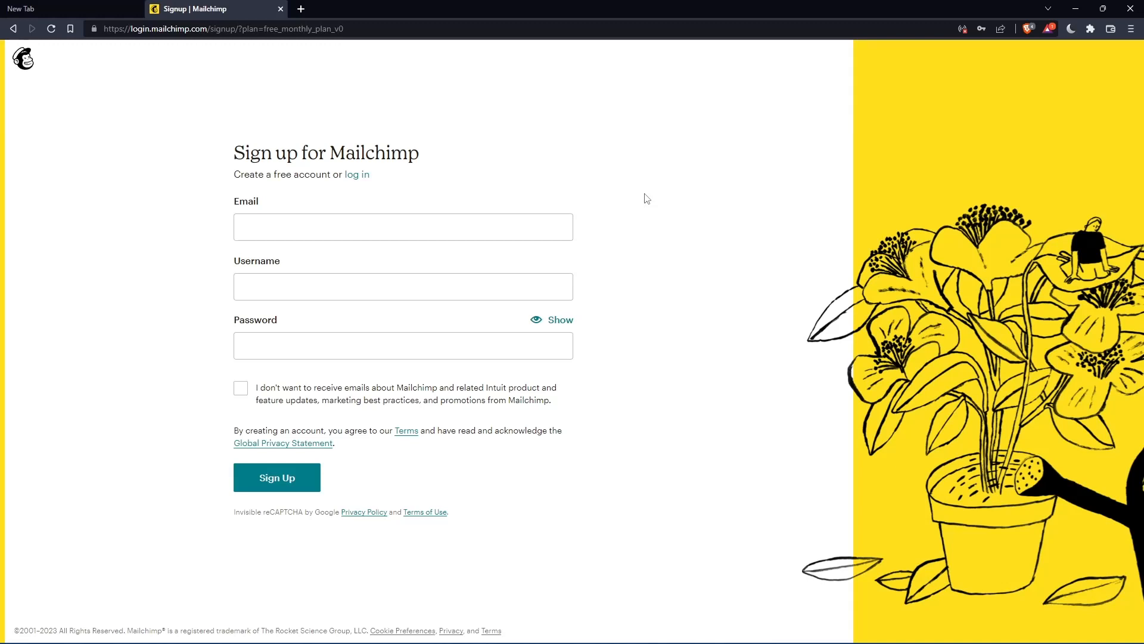
click(276, 477)
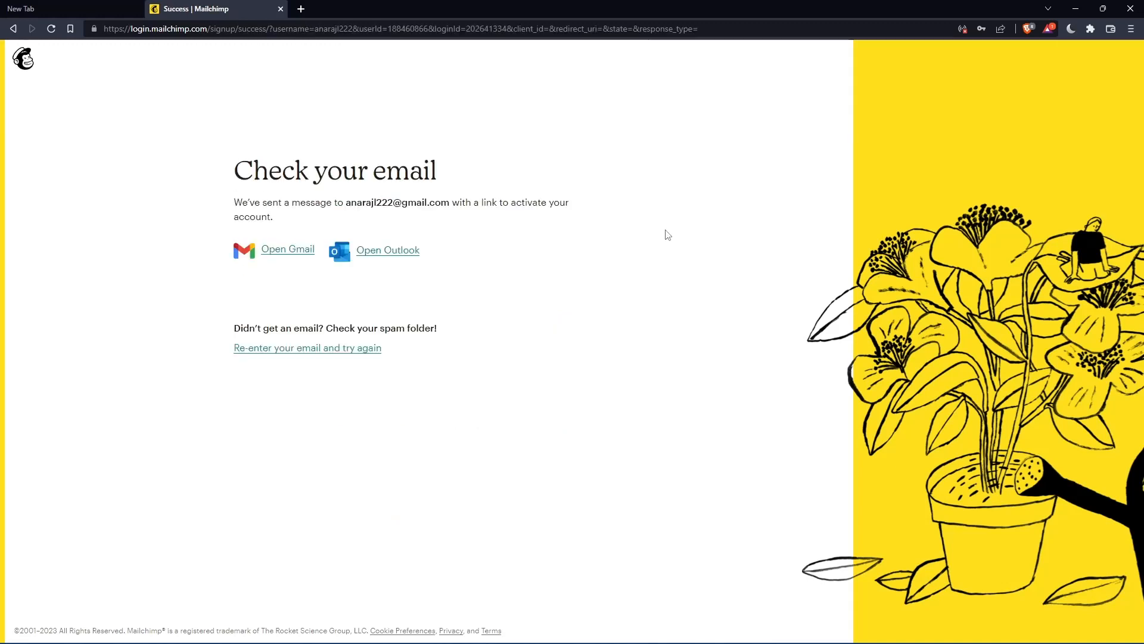
mouse_move(680, 270)
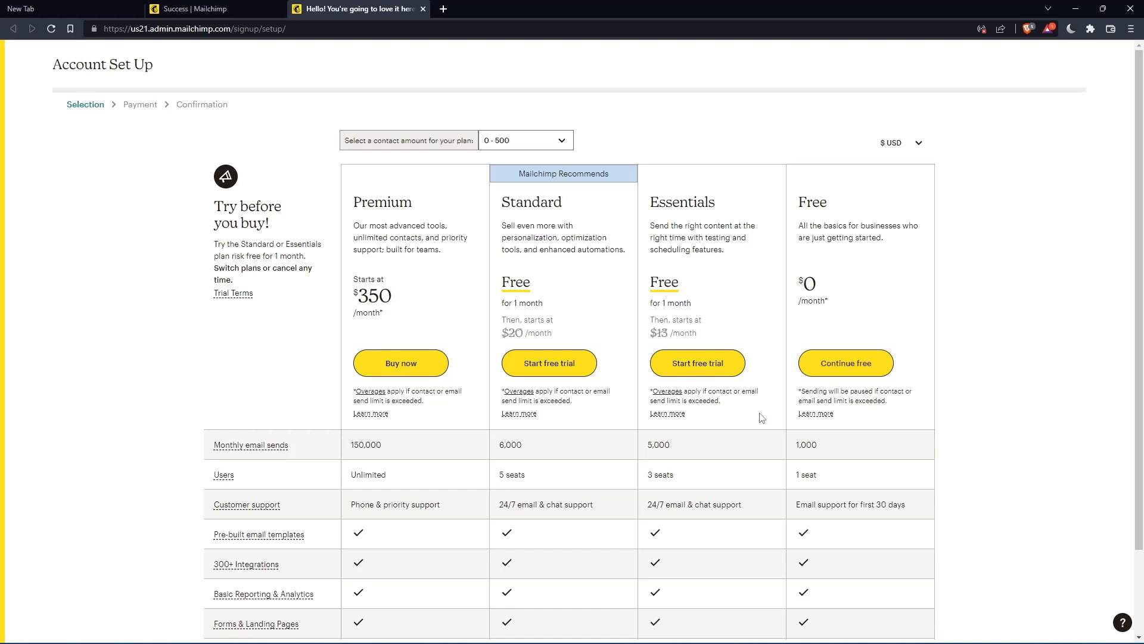
mouse_move(845, 362)
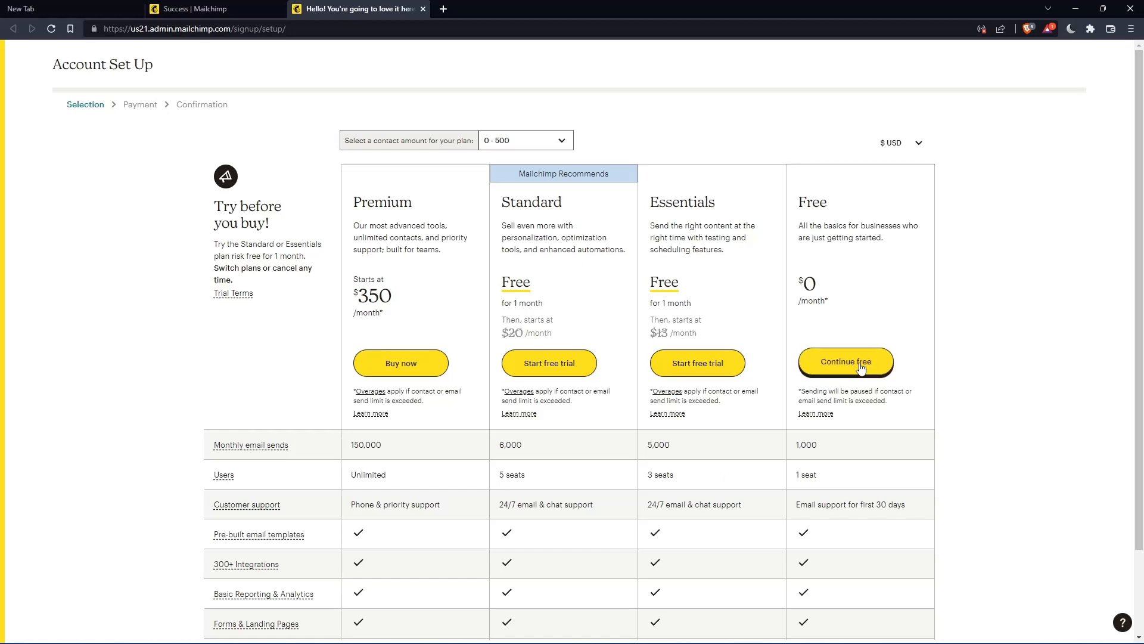
click(845, 362)
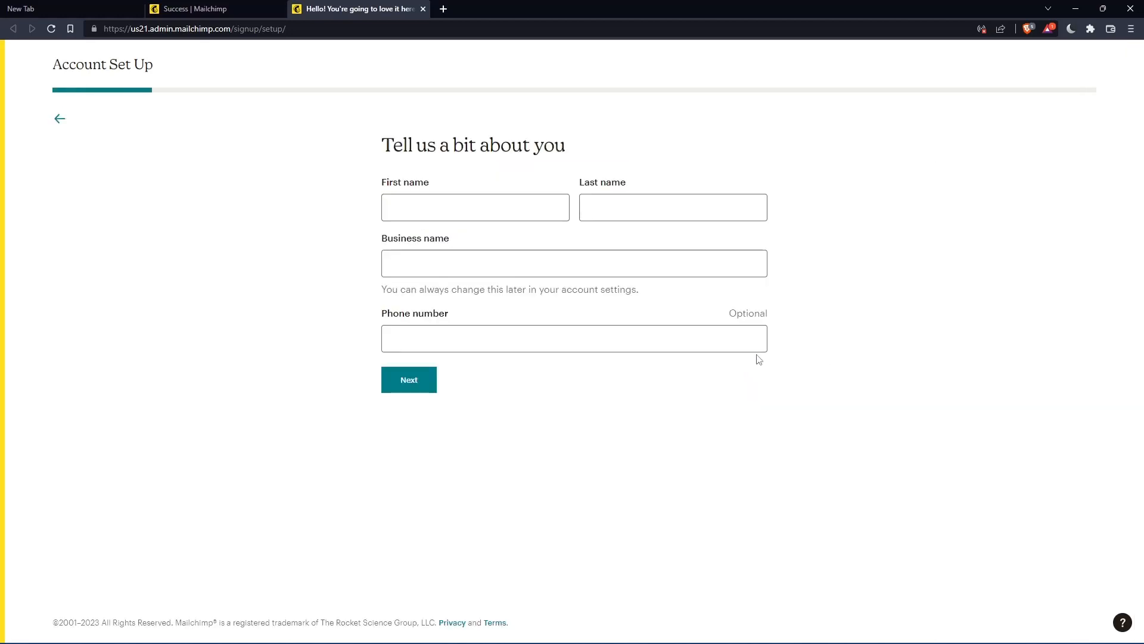
Submit personal details with name 'khaua' and business name 'mromix0'.
click(476, 206)
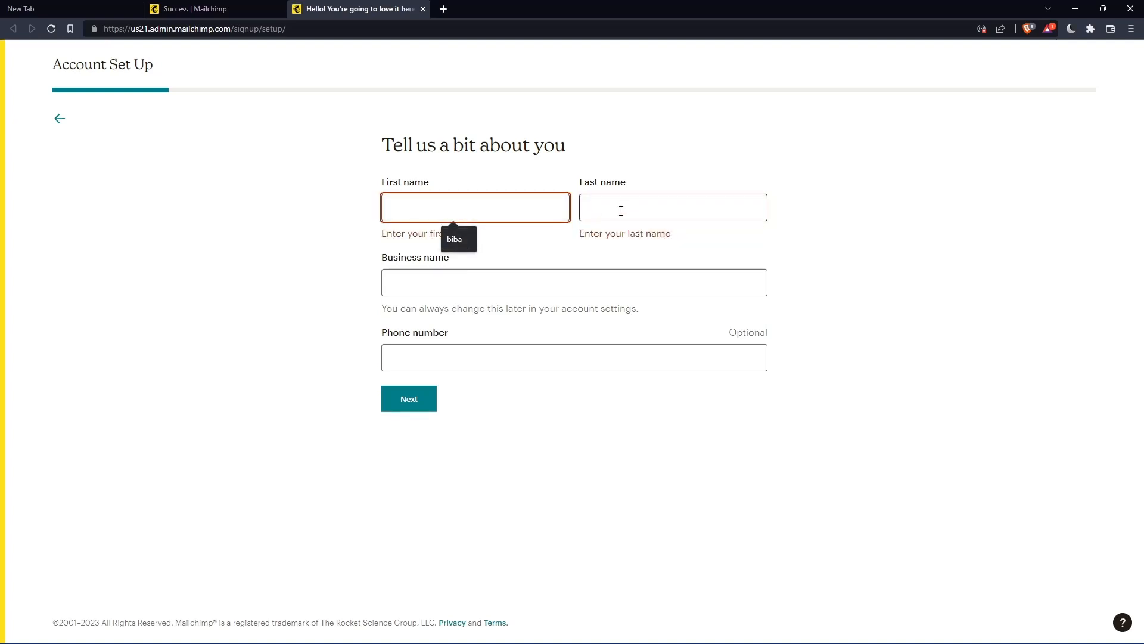
text(khaua)
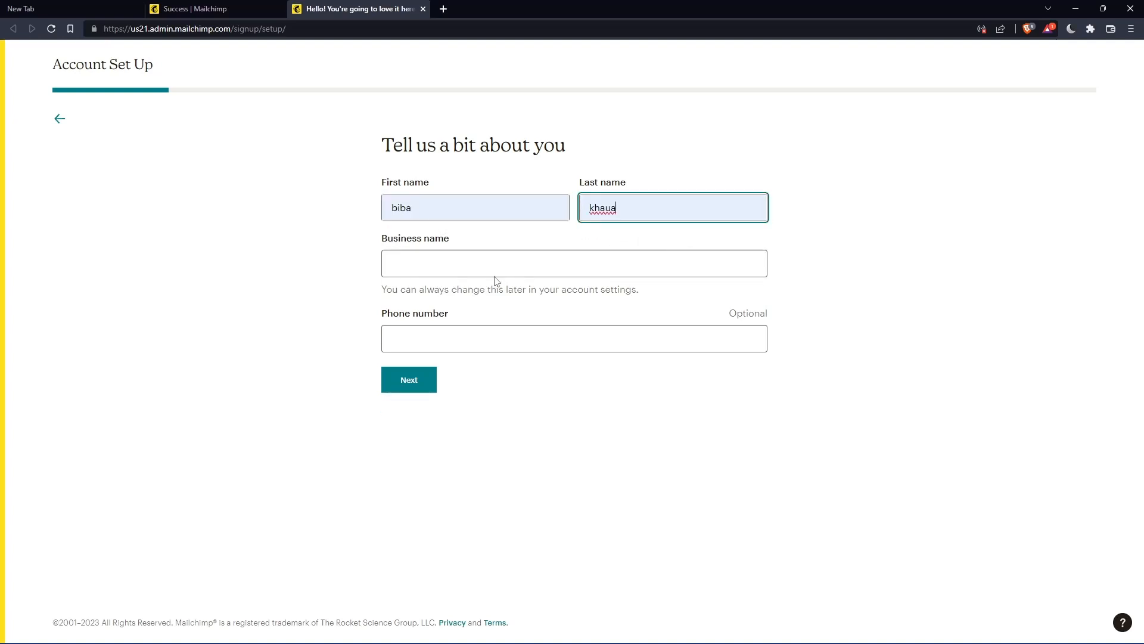
text(mromix0)
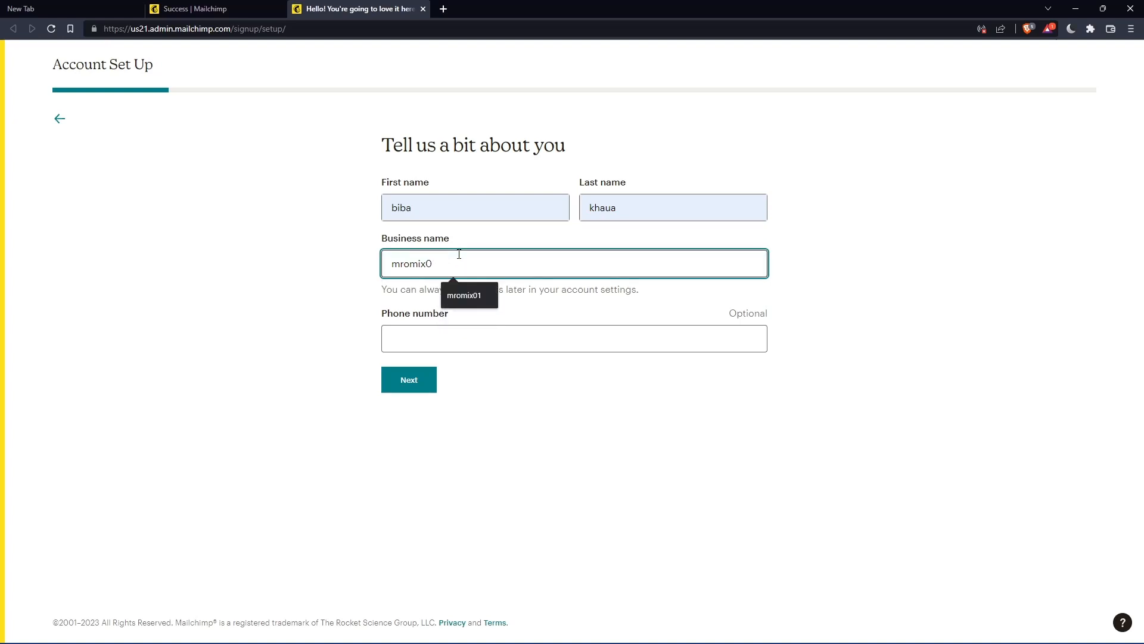
mouse_move(471, 315)
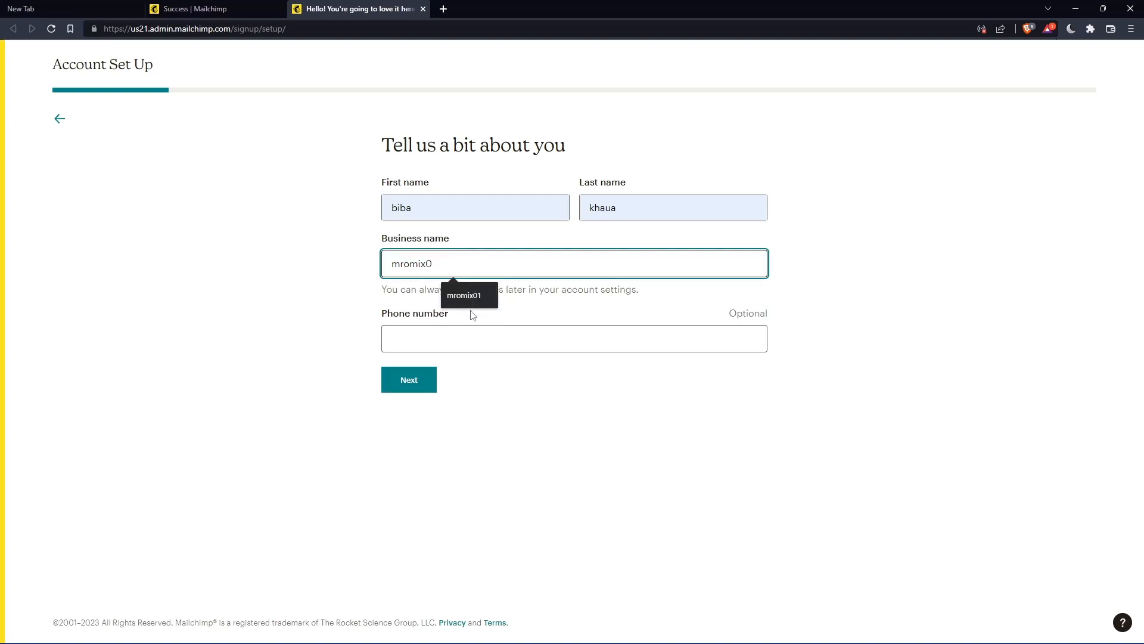
click(574, 337)
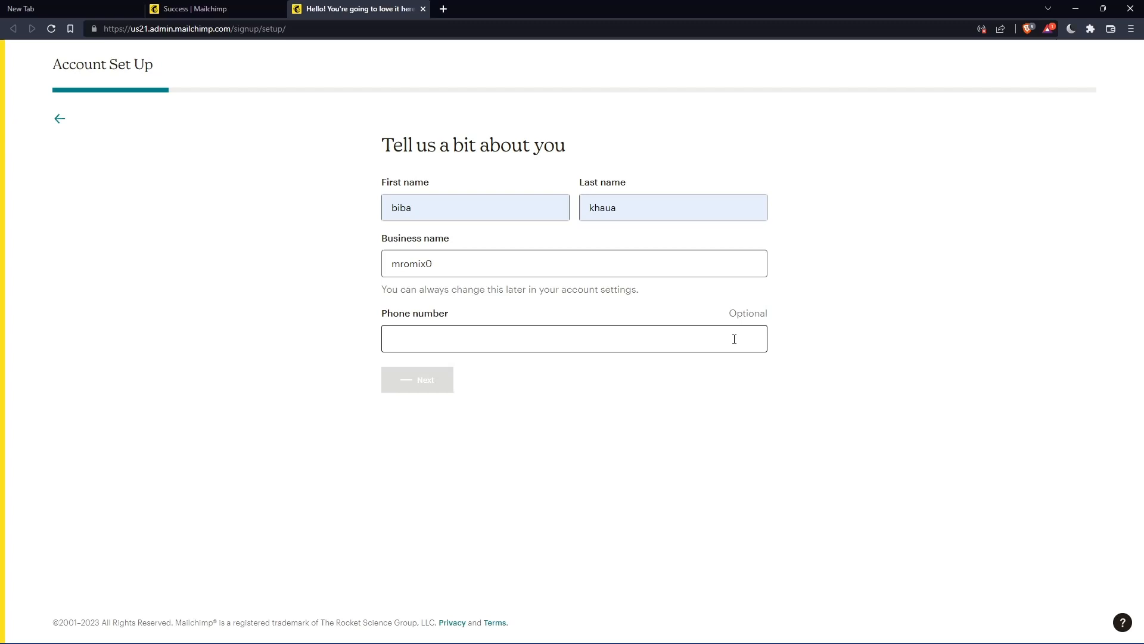
click(417, 379)
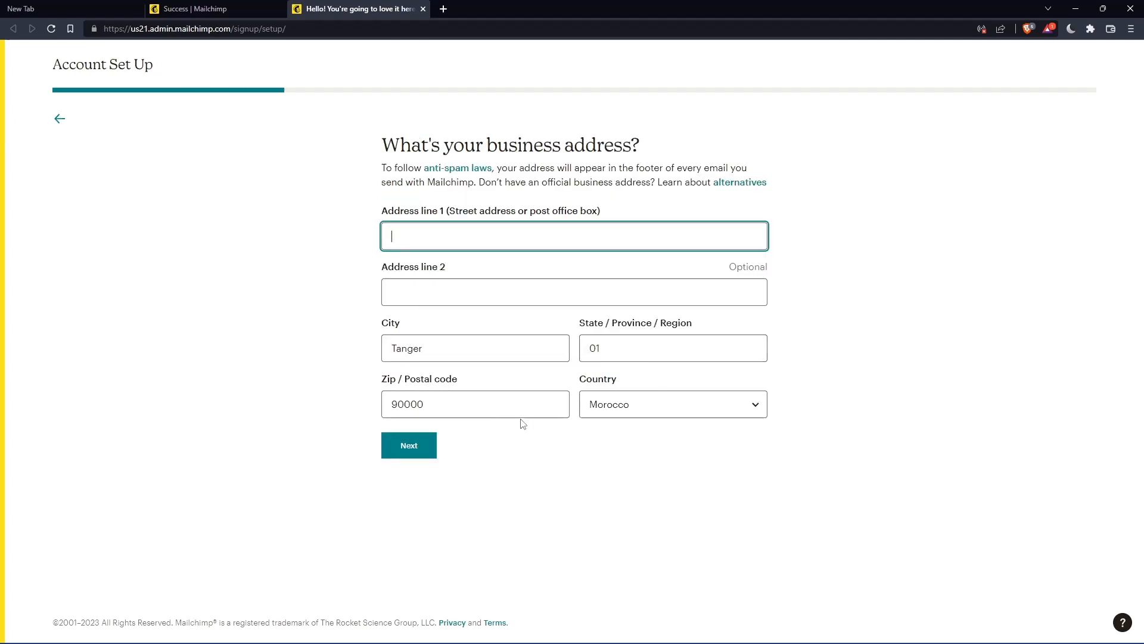
text(-)
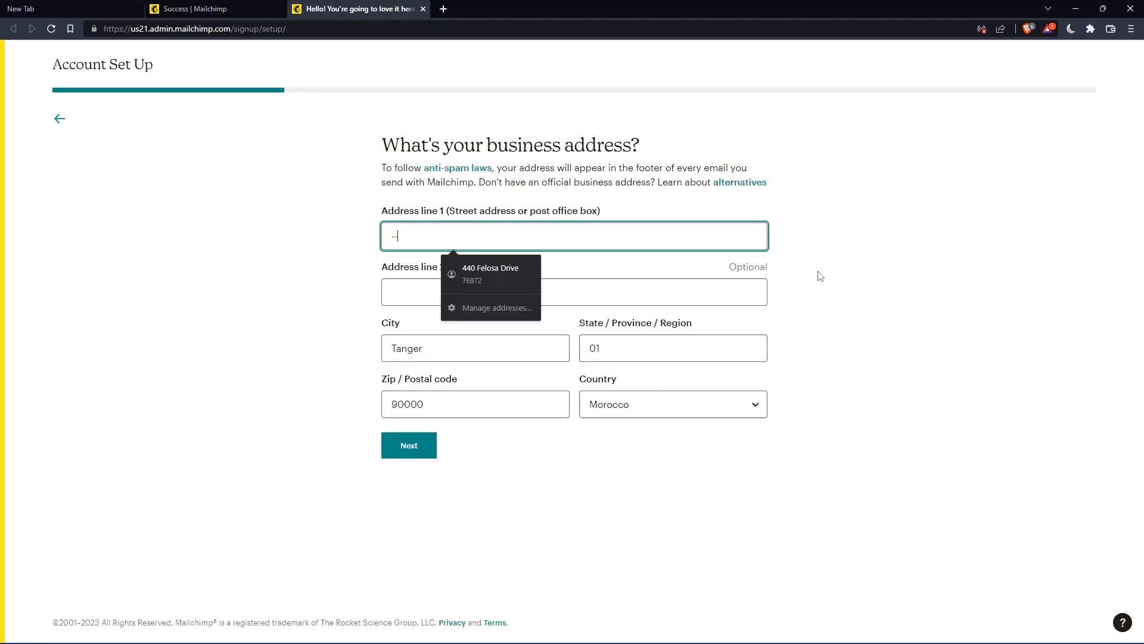
click(489, 274)
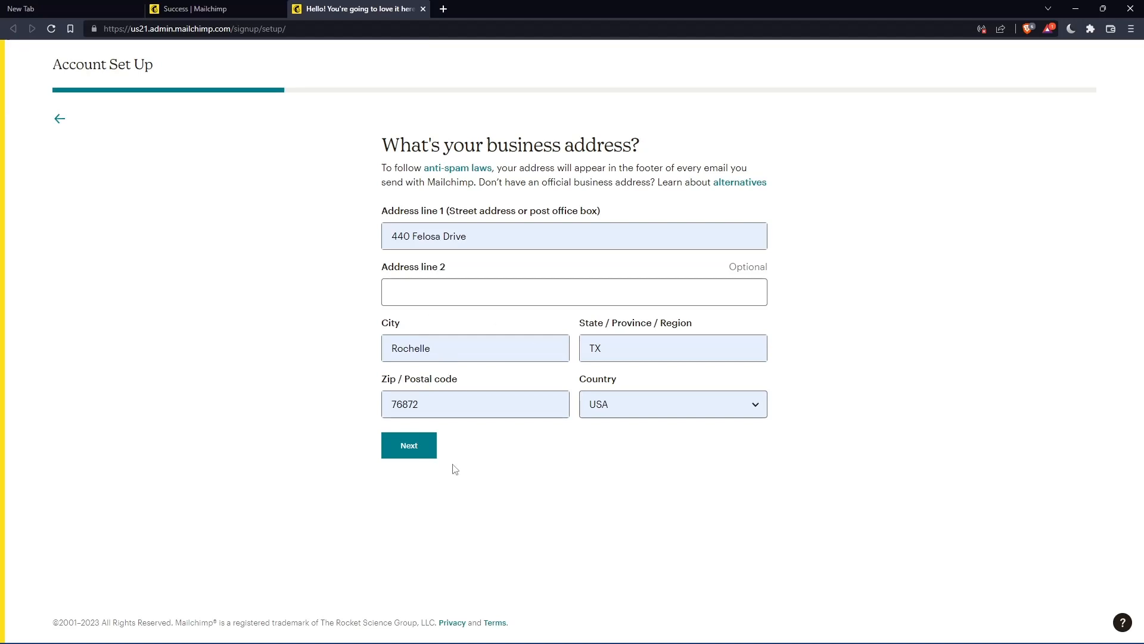
click(409, 444)
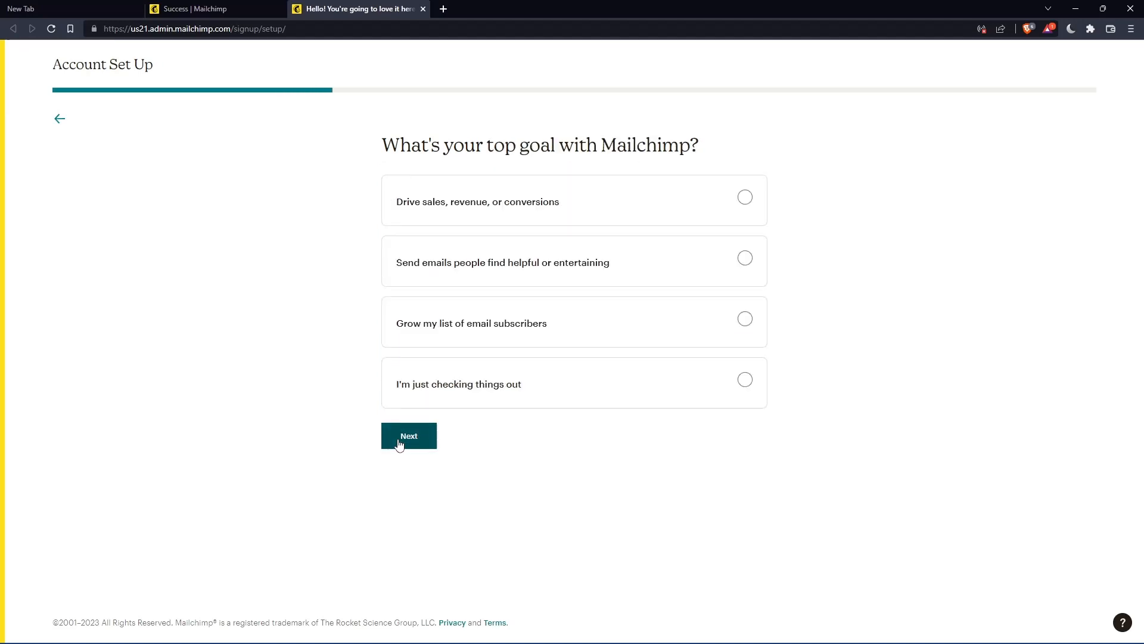
mouse_move(574, 323)
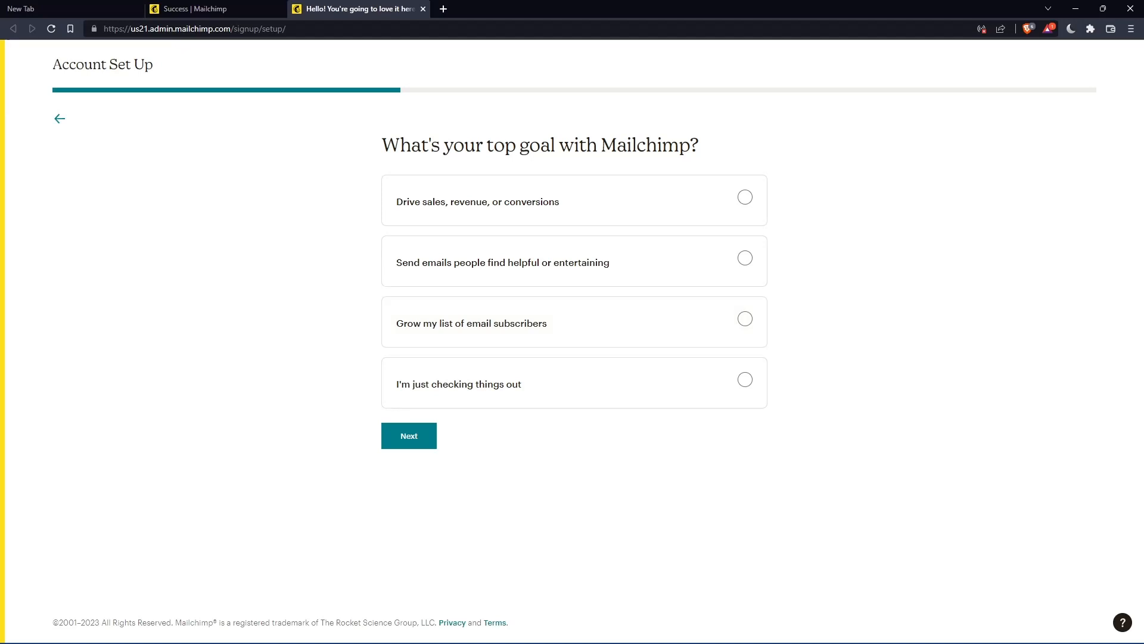
mouse_move(388, 462)
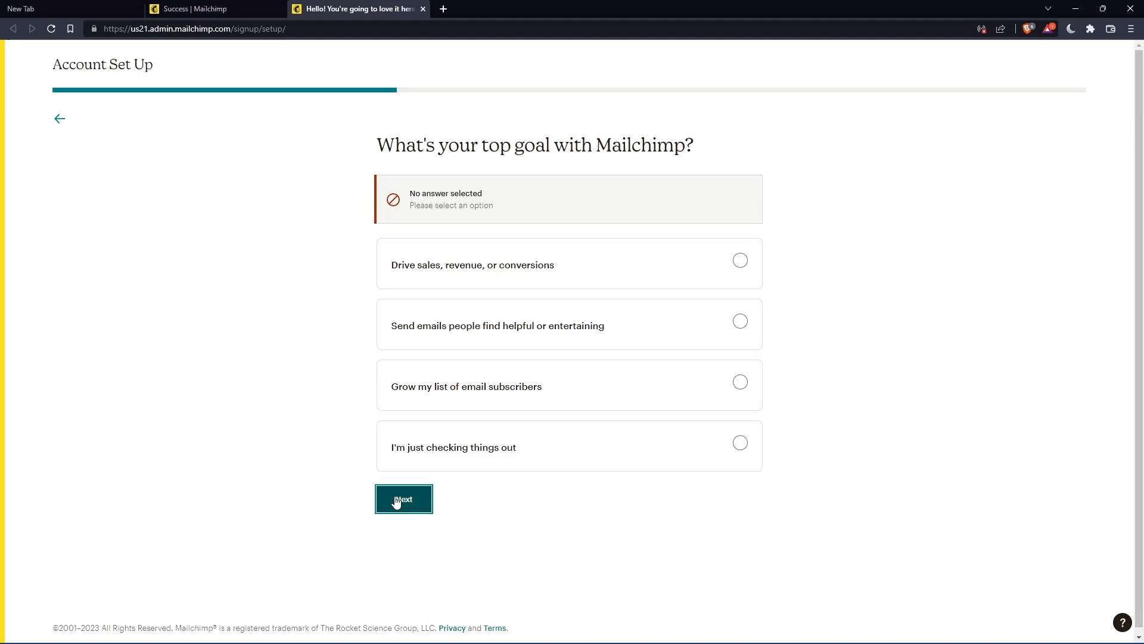
mouse_move(621, 468)
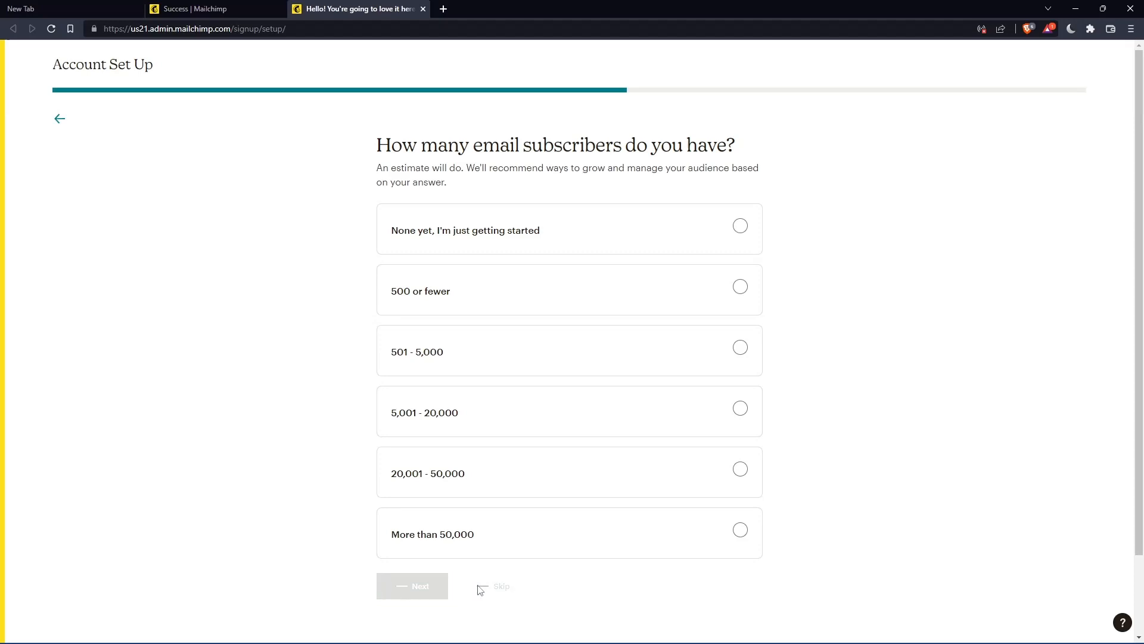
Skip the subscriber count and brand import, finish setup and continue to the dashboard.
click(502, 586)
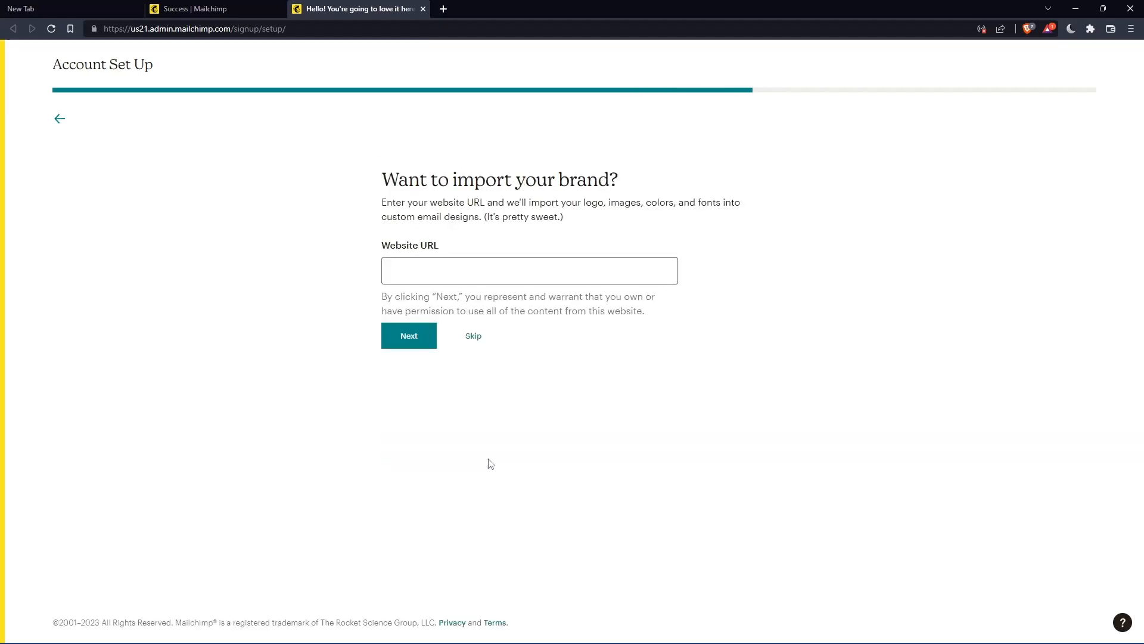
click(473, 336)
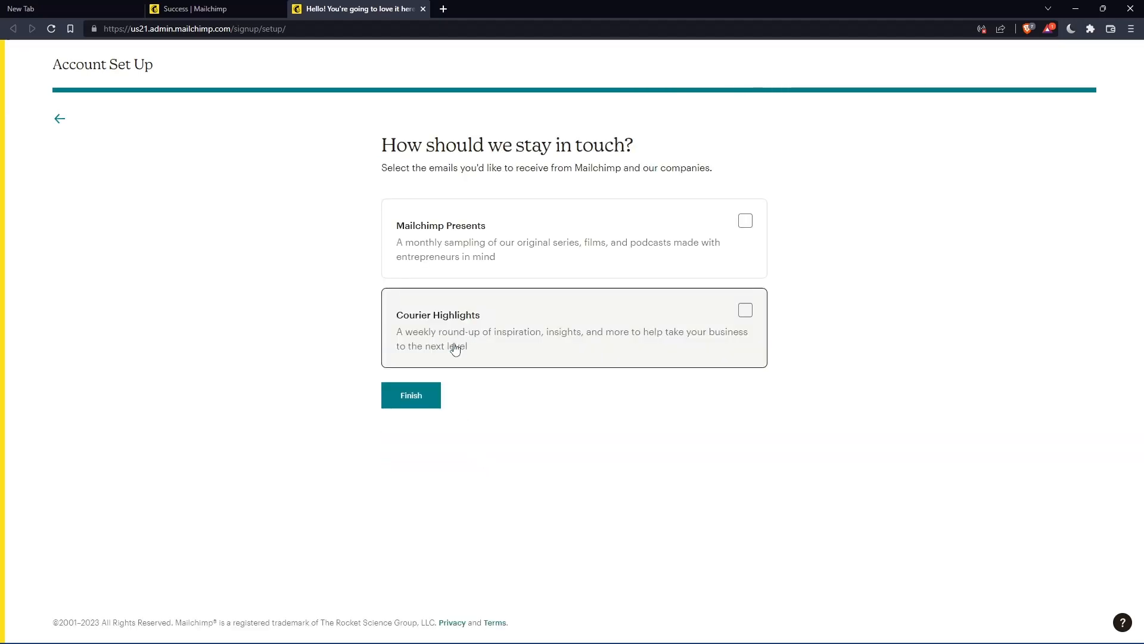
click(411, 394)
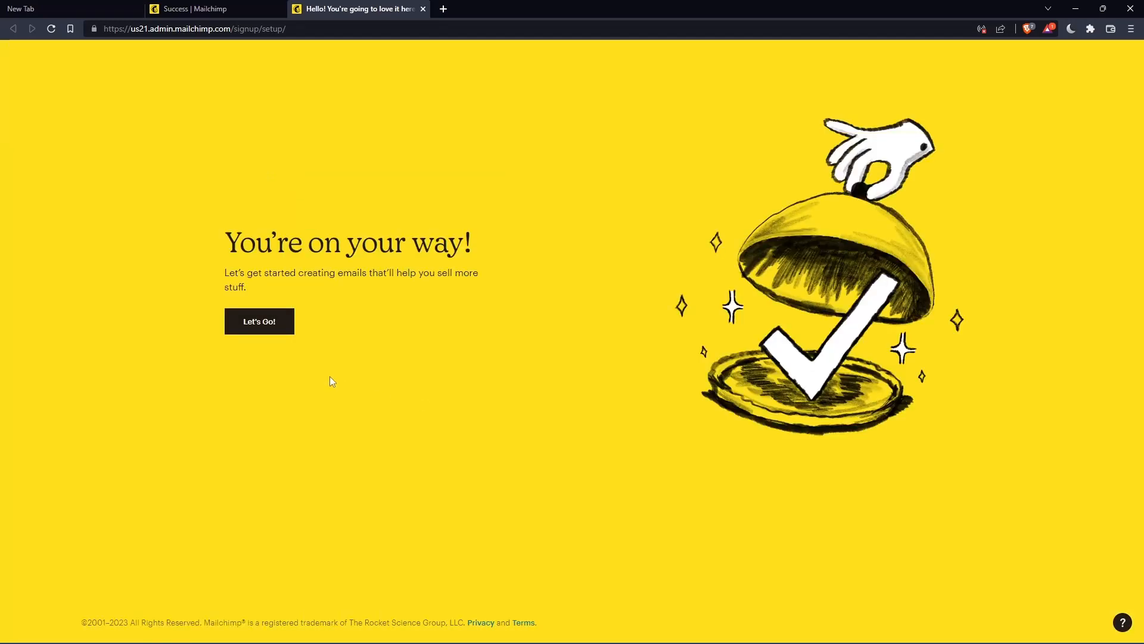
click(258, 321)
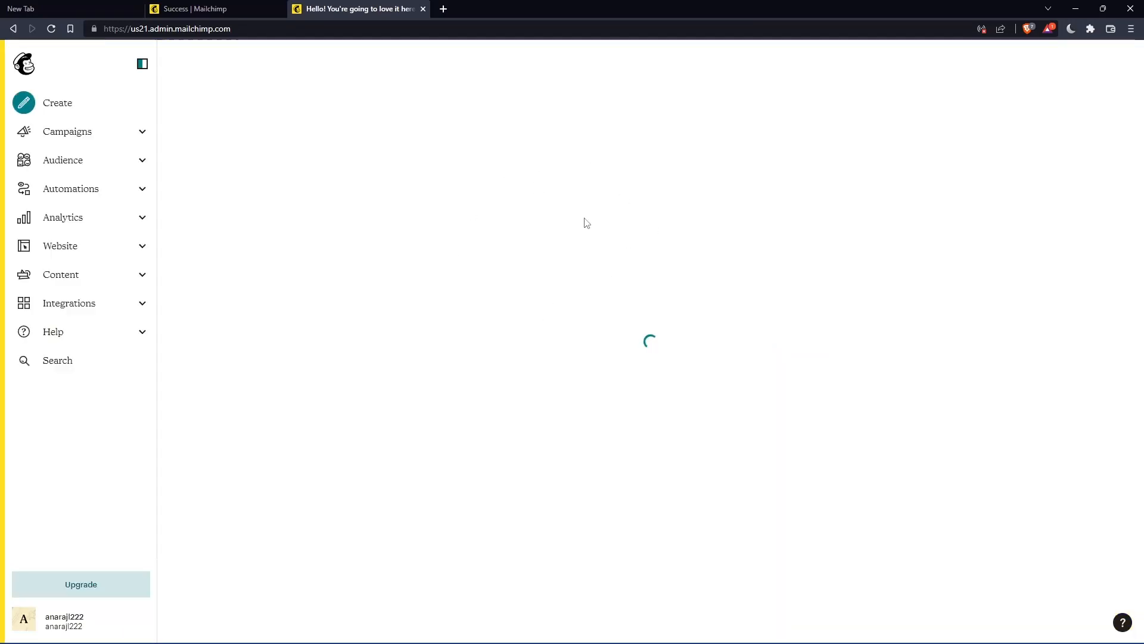
mouse_move(577, 197)
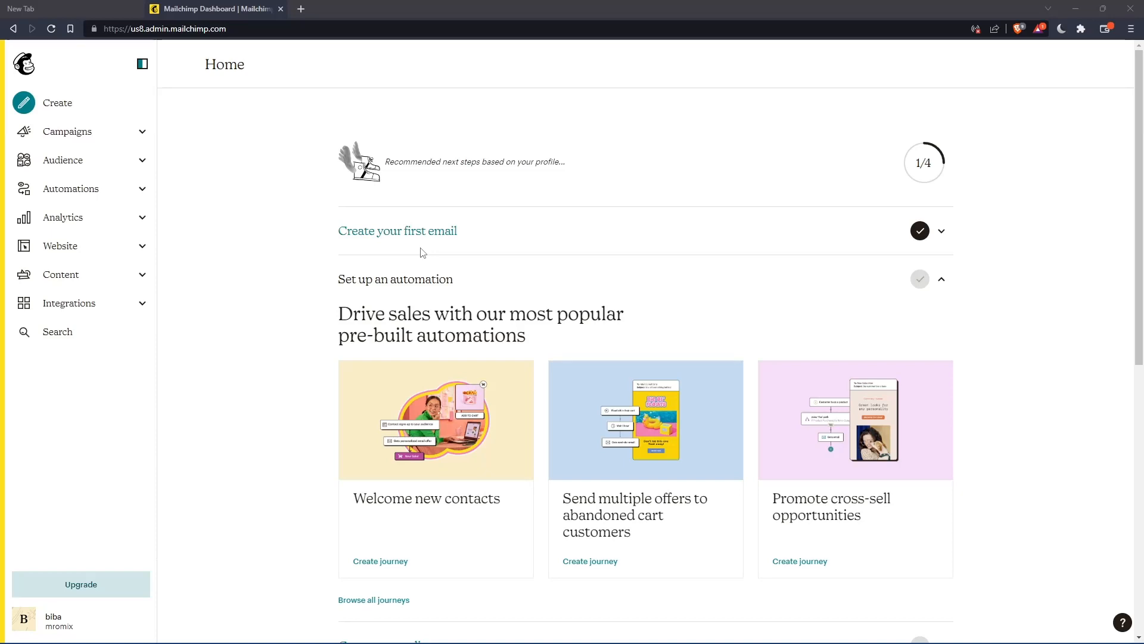
From Campaigns, open the Untitled draft for editing and expand its recipients section.
click(67, 131)
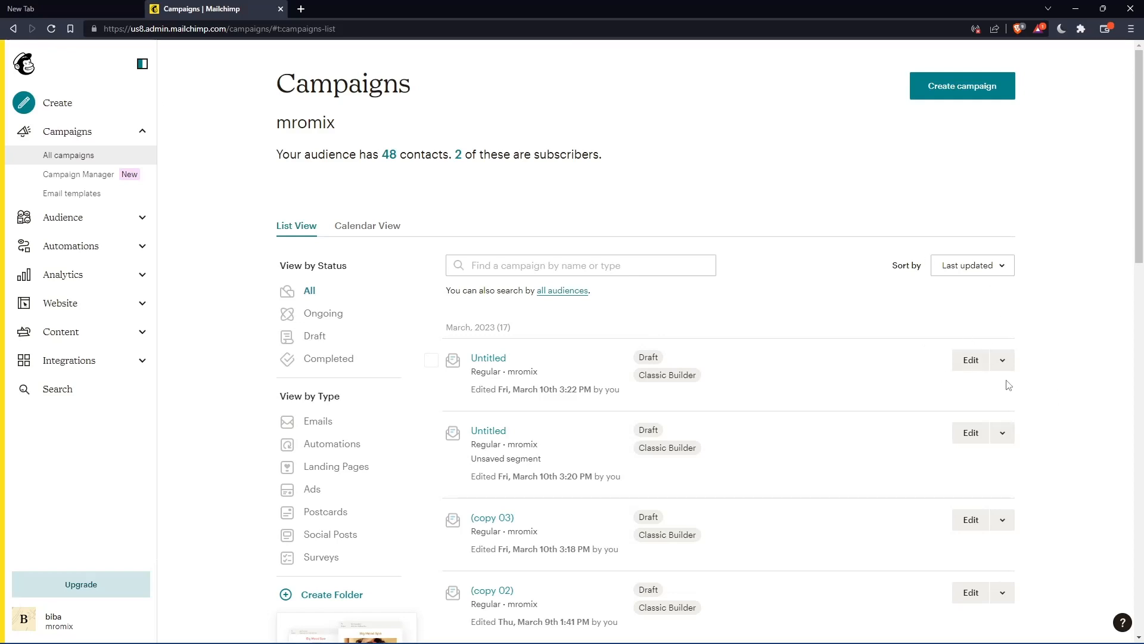
click(970, 360)
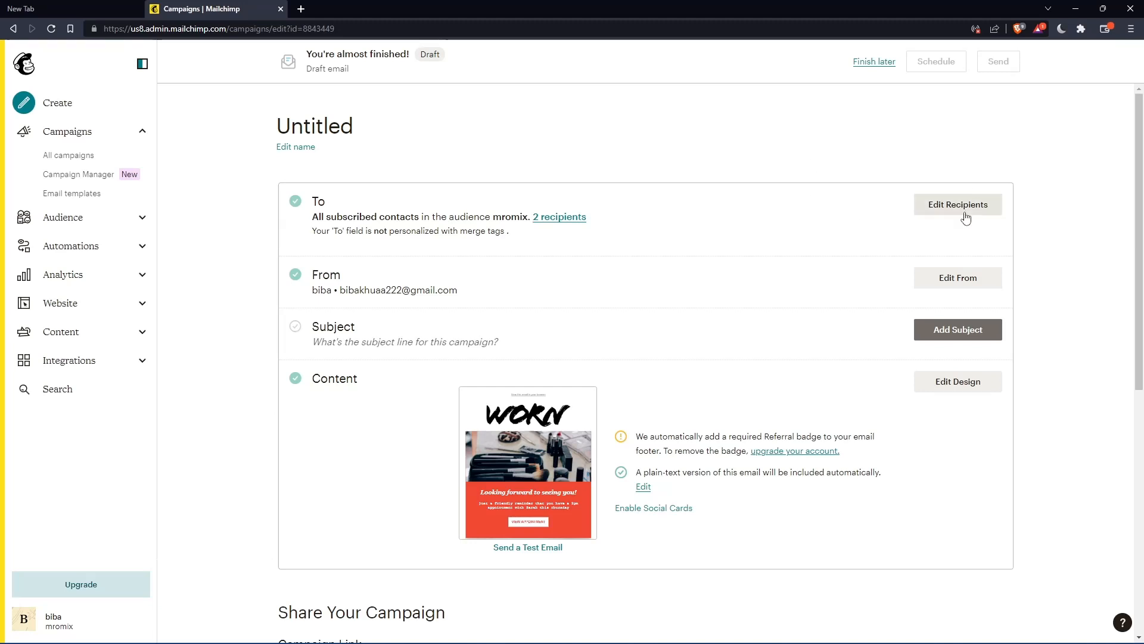
click(957, 203)
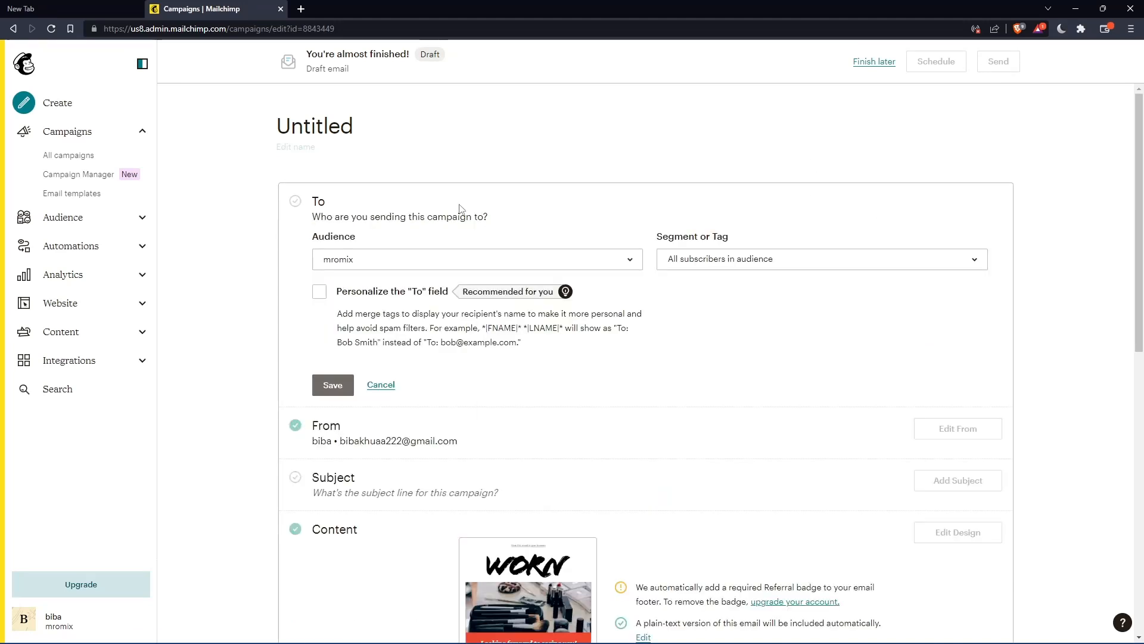
Choose the New Subscribers segment as the campaign's recipients and return to the email design.
click(820, 258)
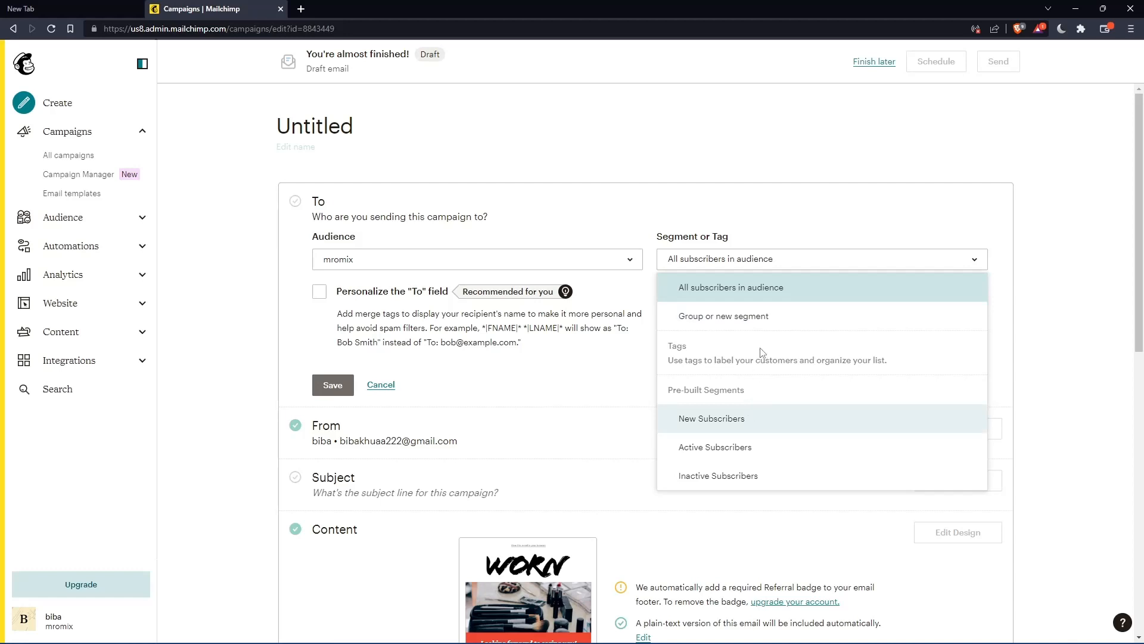
click(711, 418)
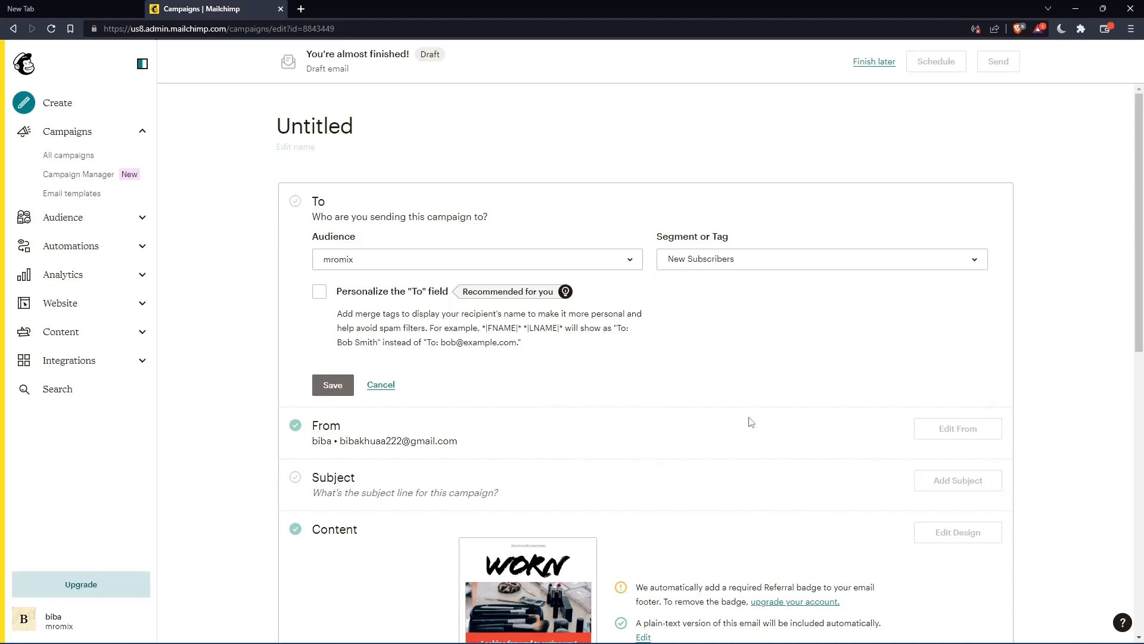
click(819, 259)
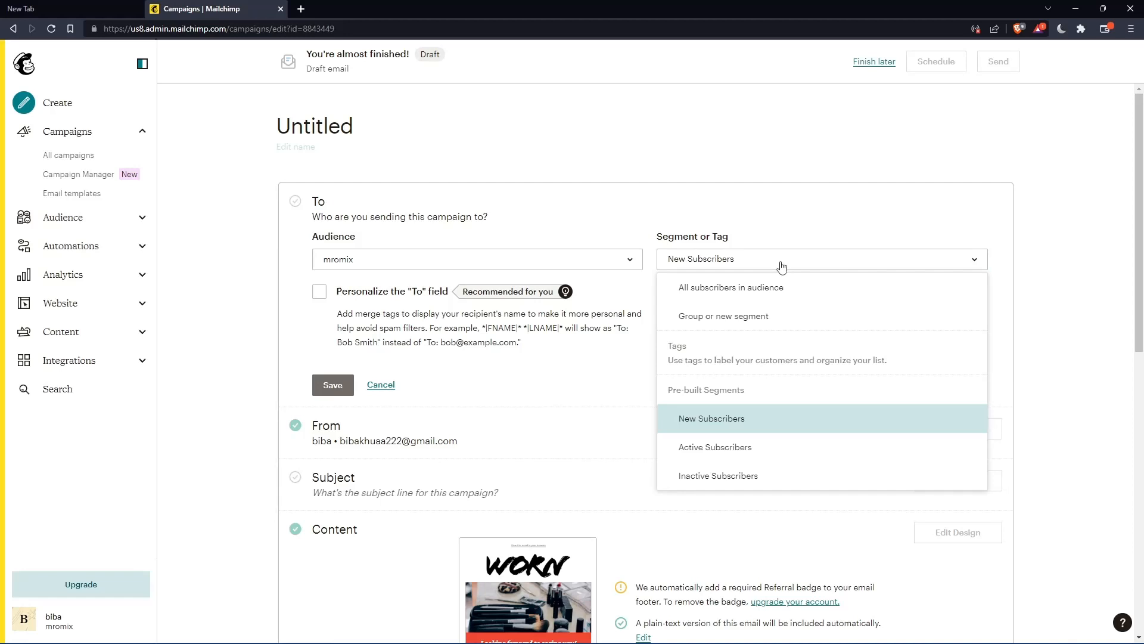
mouse_move(730, 417)
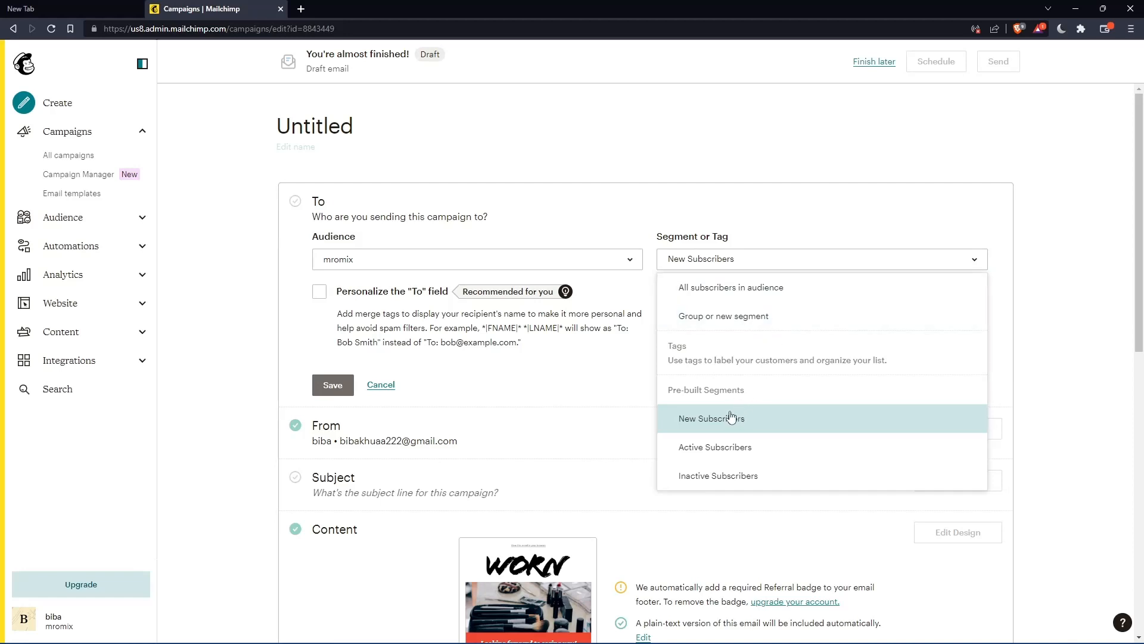
mouse_move(718, 481)
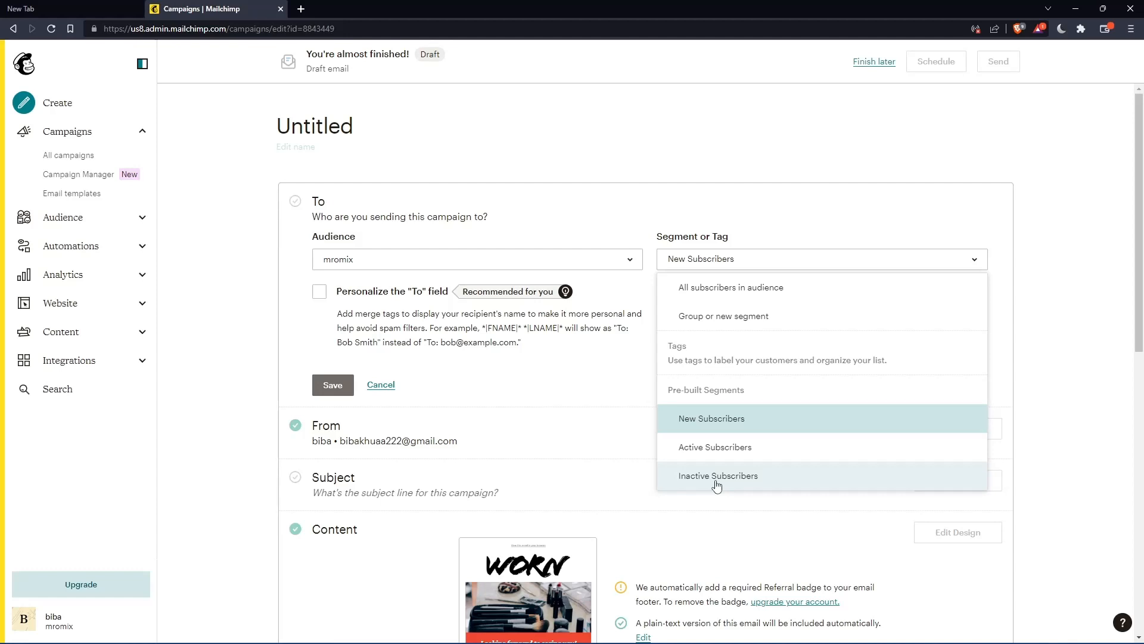
mouse_move(744, 267)
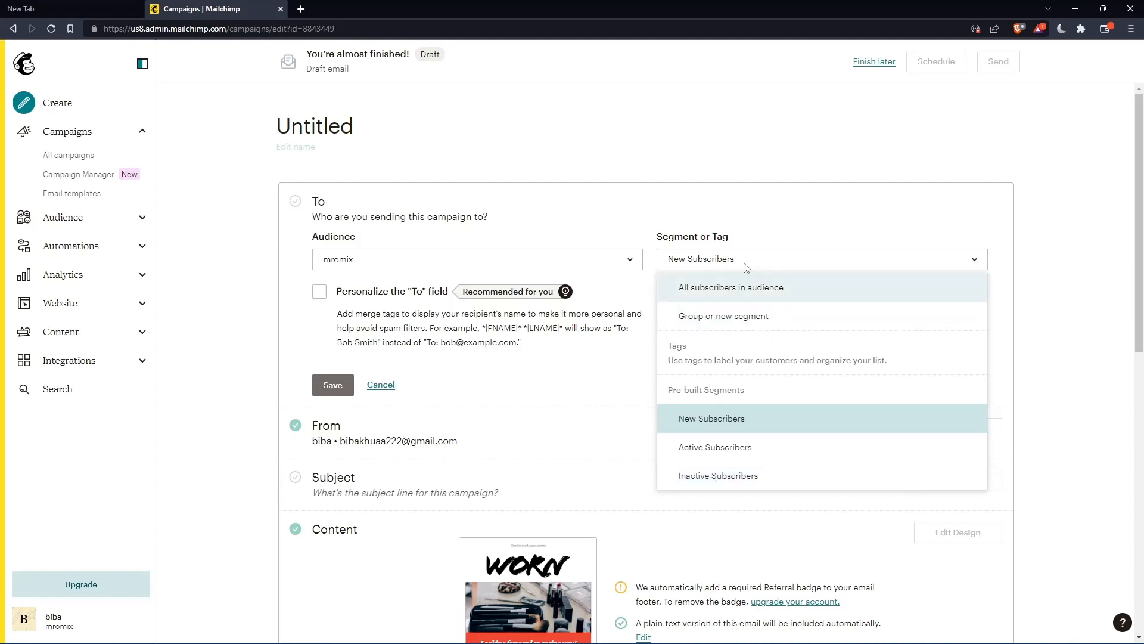
scroll(down, 3)
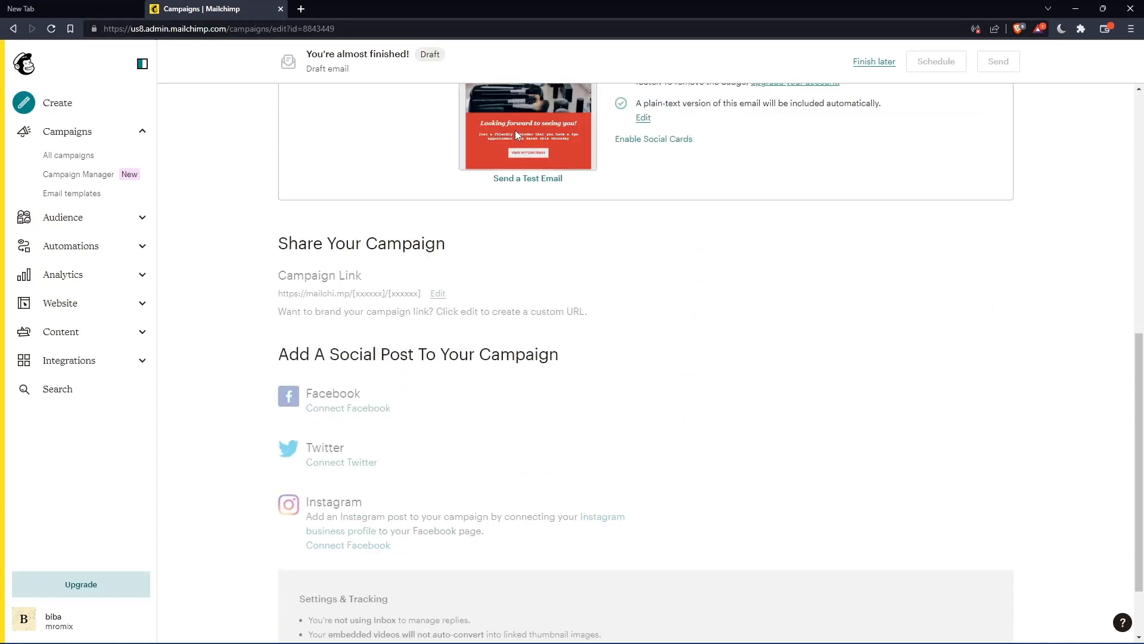
scroll(up, 3)
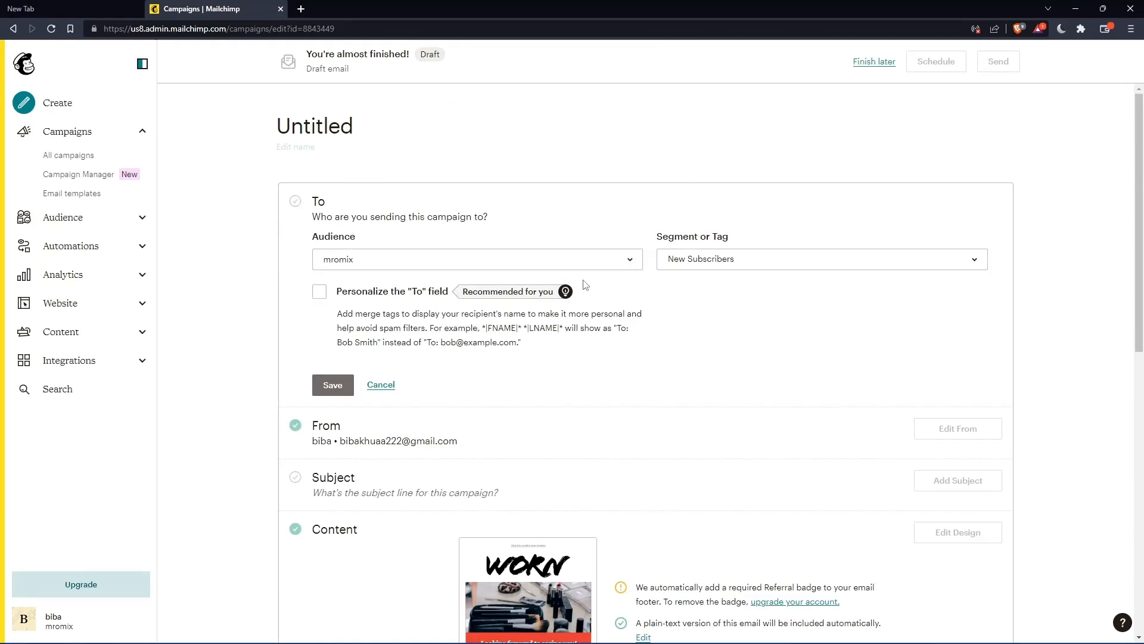
click(332, 385)
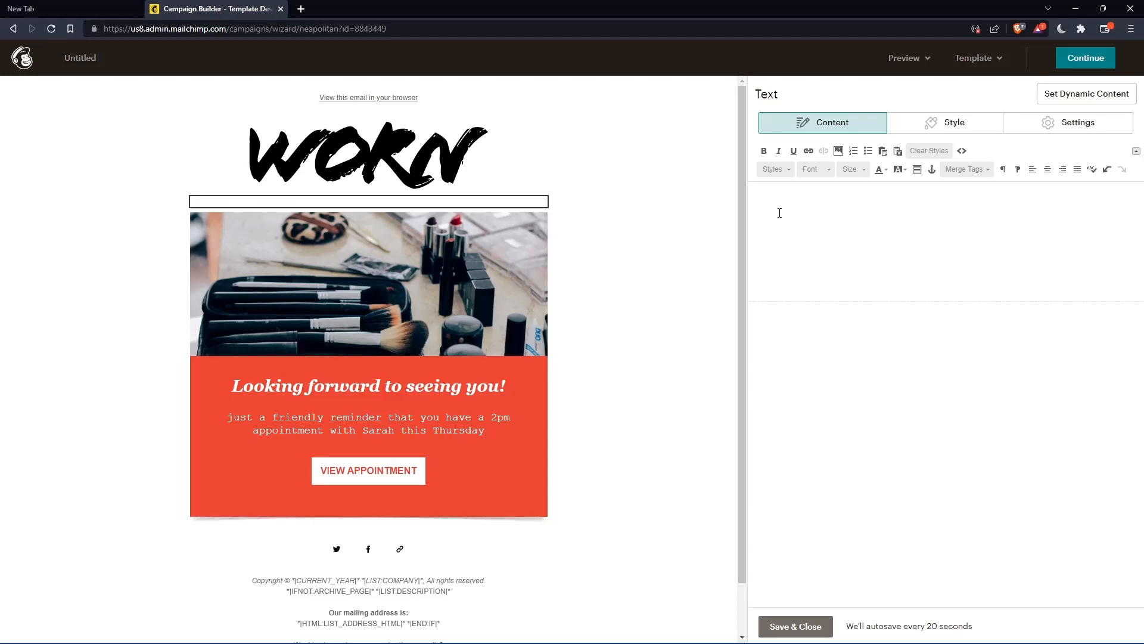
Activate the new empty text block beneath the WORN logo for typing.
click(368, 202)
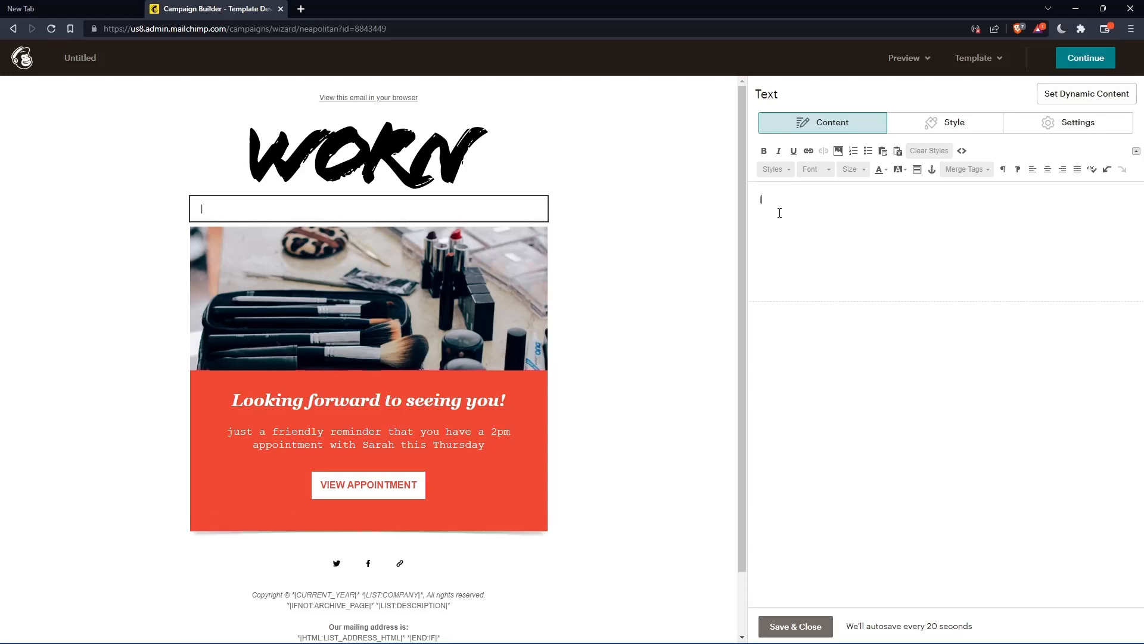
mouse_move(776, 200)
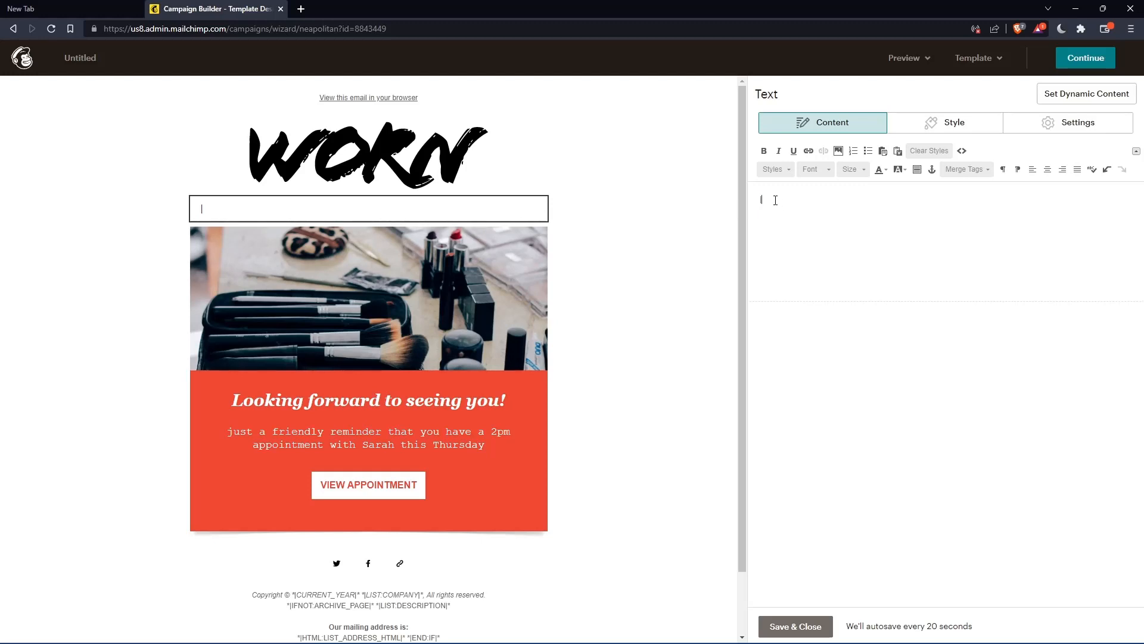
mouse_move(786, 203)
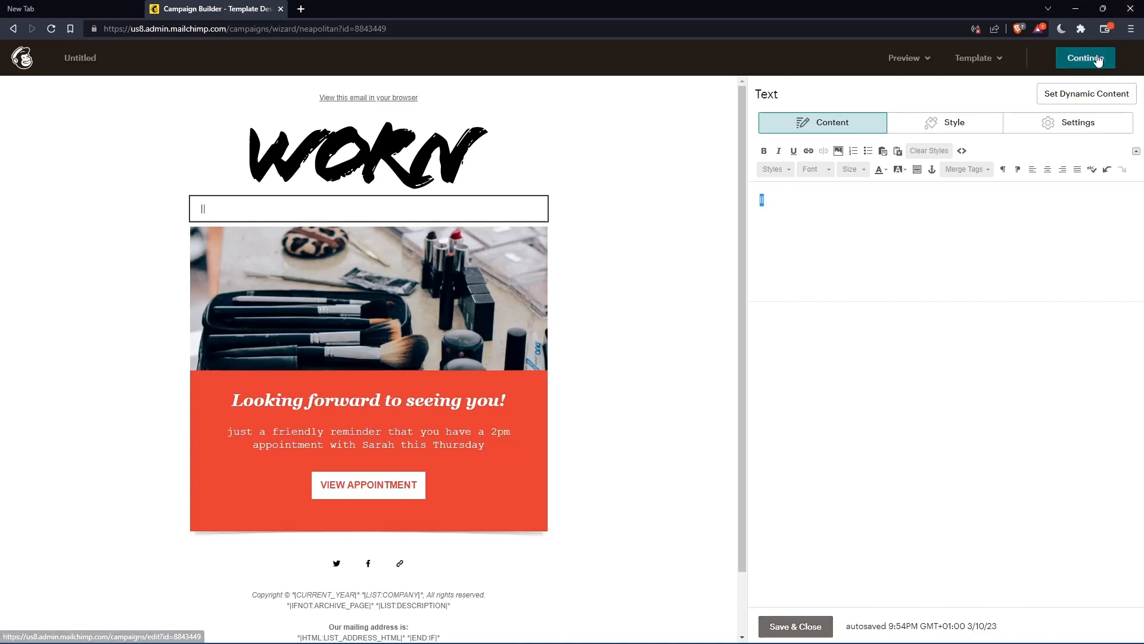
mouse_move(898, 151)
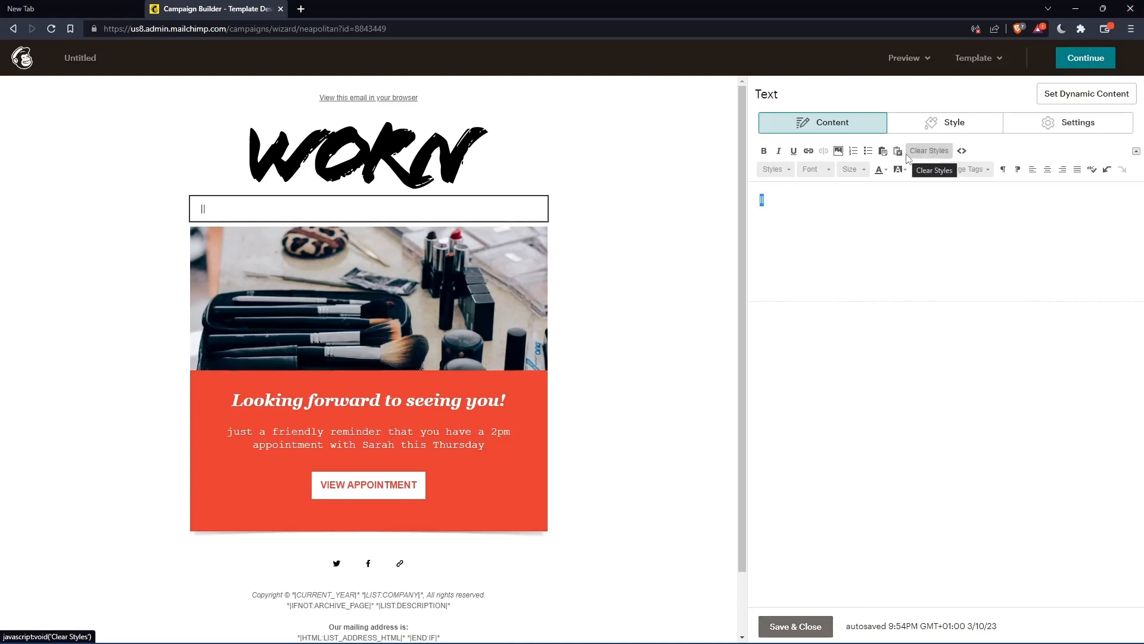